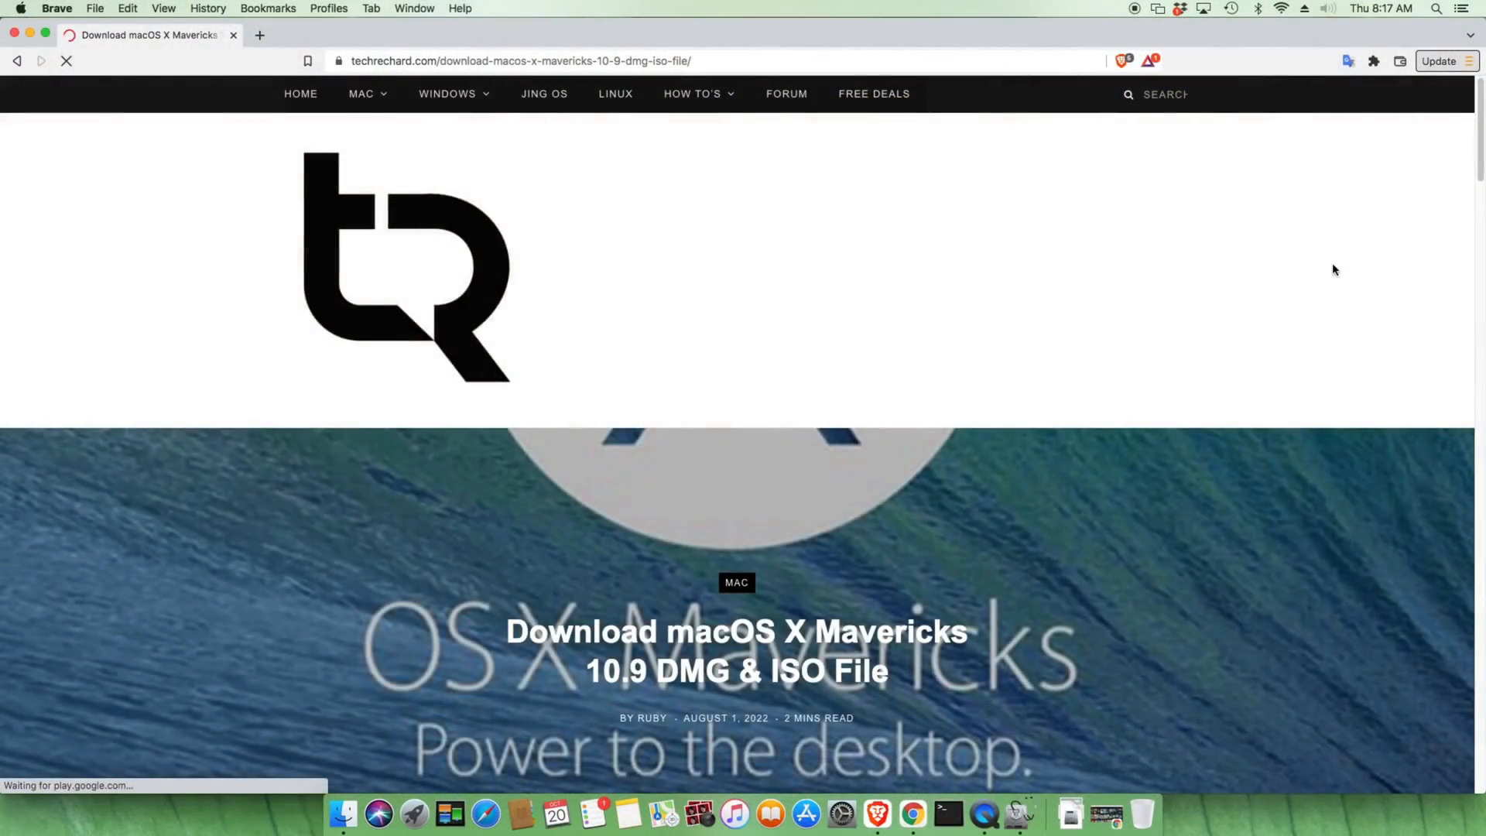
- Follow the article's "Download macOS X Mavericks 10.9 DMG" link to MediaFire
{"action": "scroll", "scroll_direction": "down", "scroll_amount": 3}
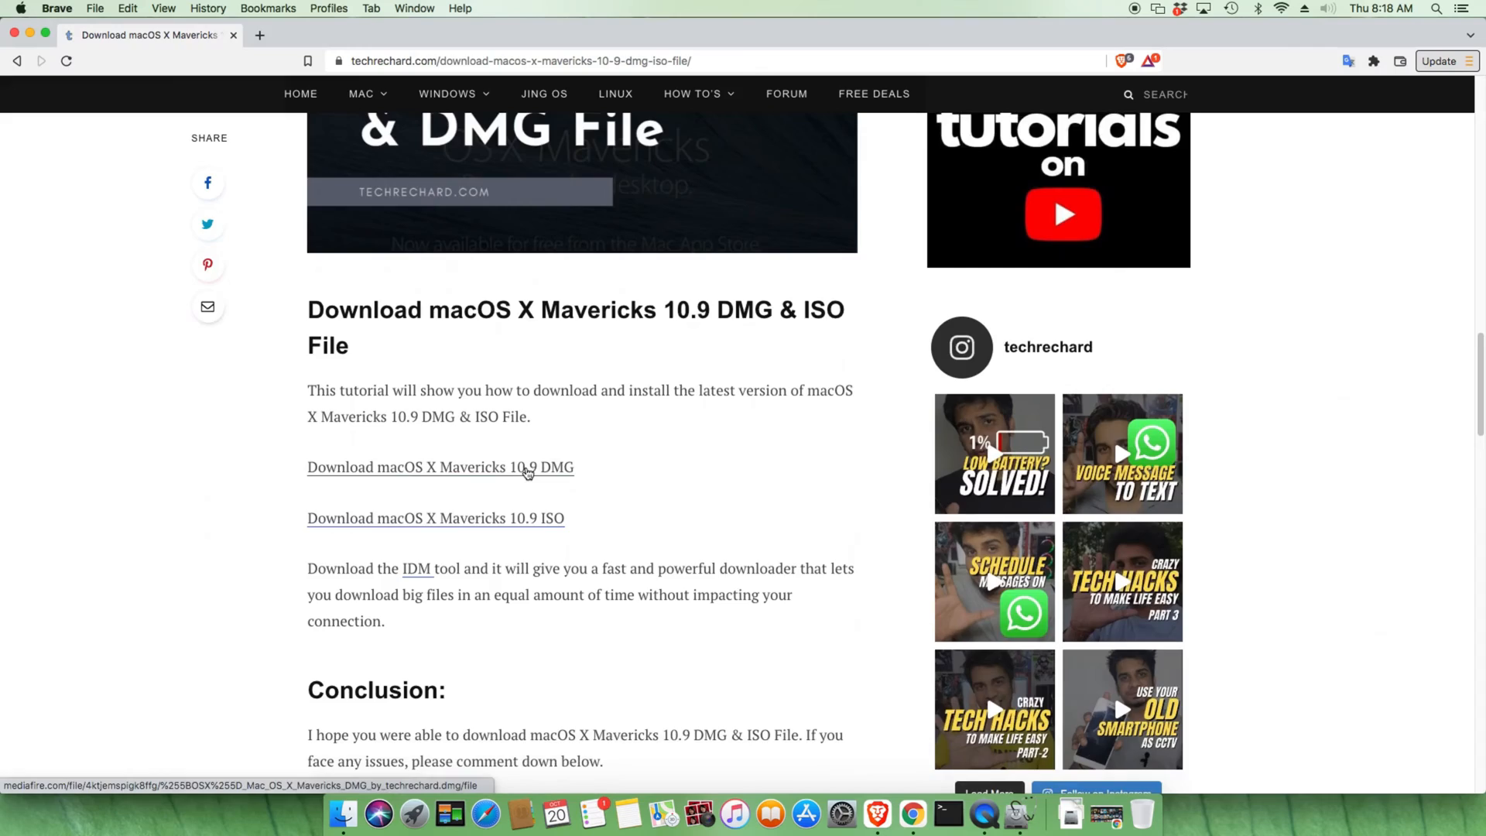
{"action": "left_click", "coordinate": [440, 467]}
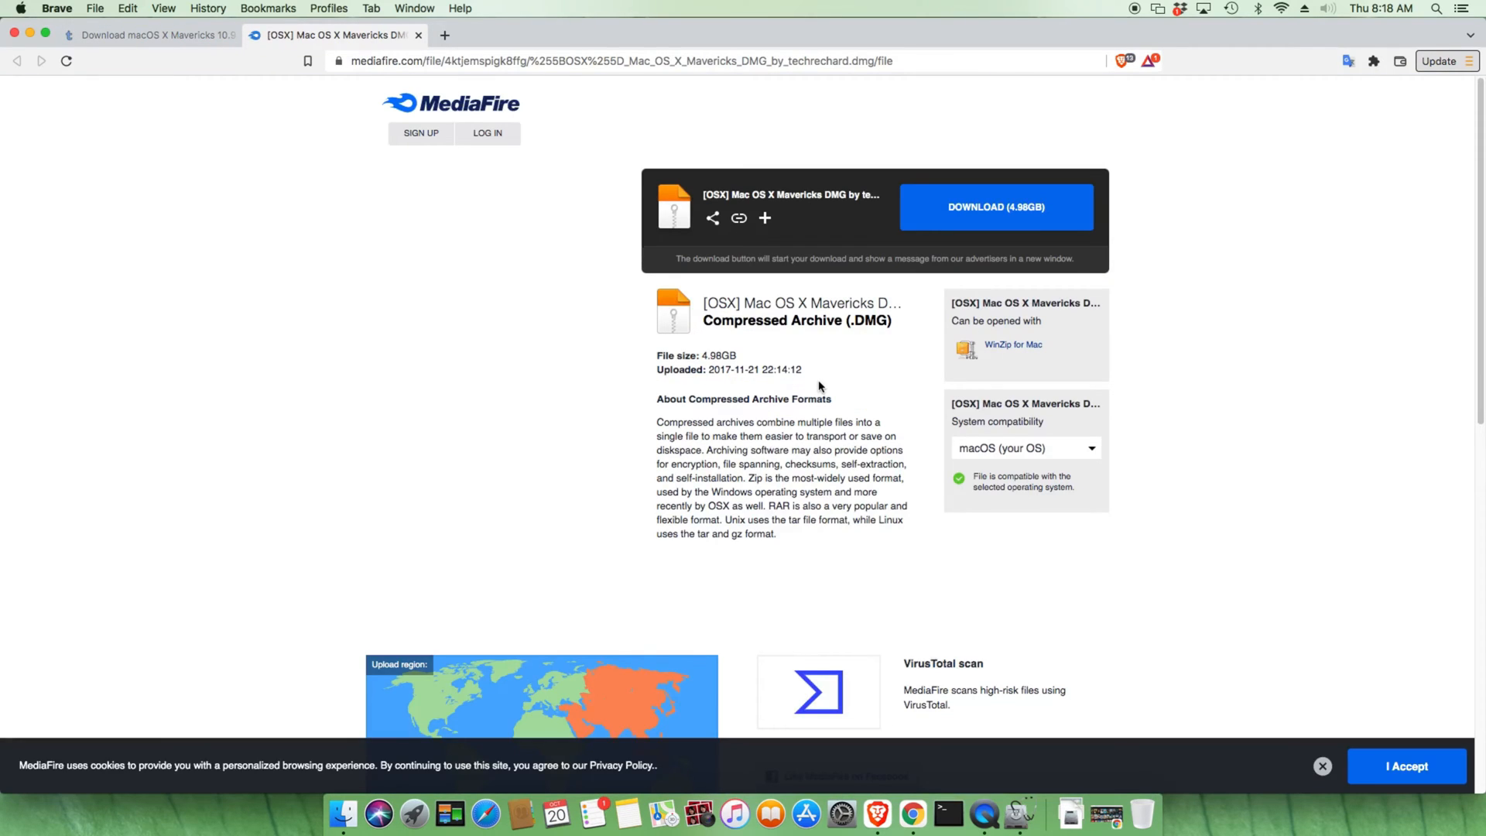
- Download the 4.98 GB Mavericks DMG from MediaFire, saving it to the Desktop
{"action": "left_click", "coordinate": [995, 206]}
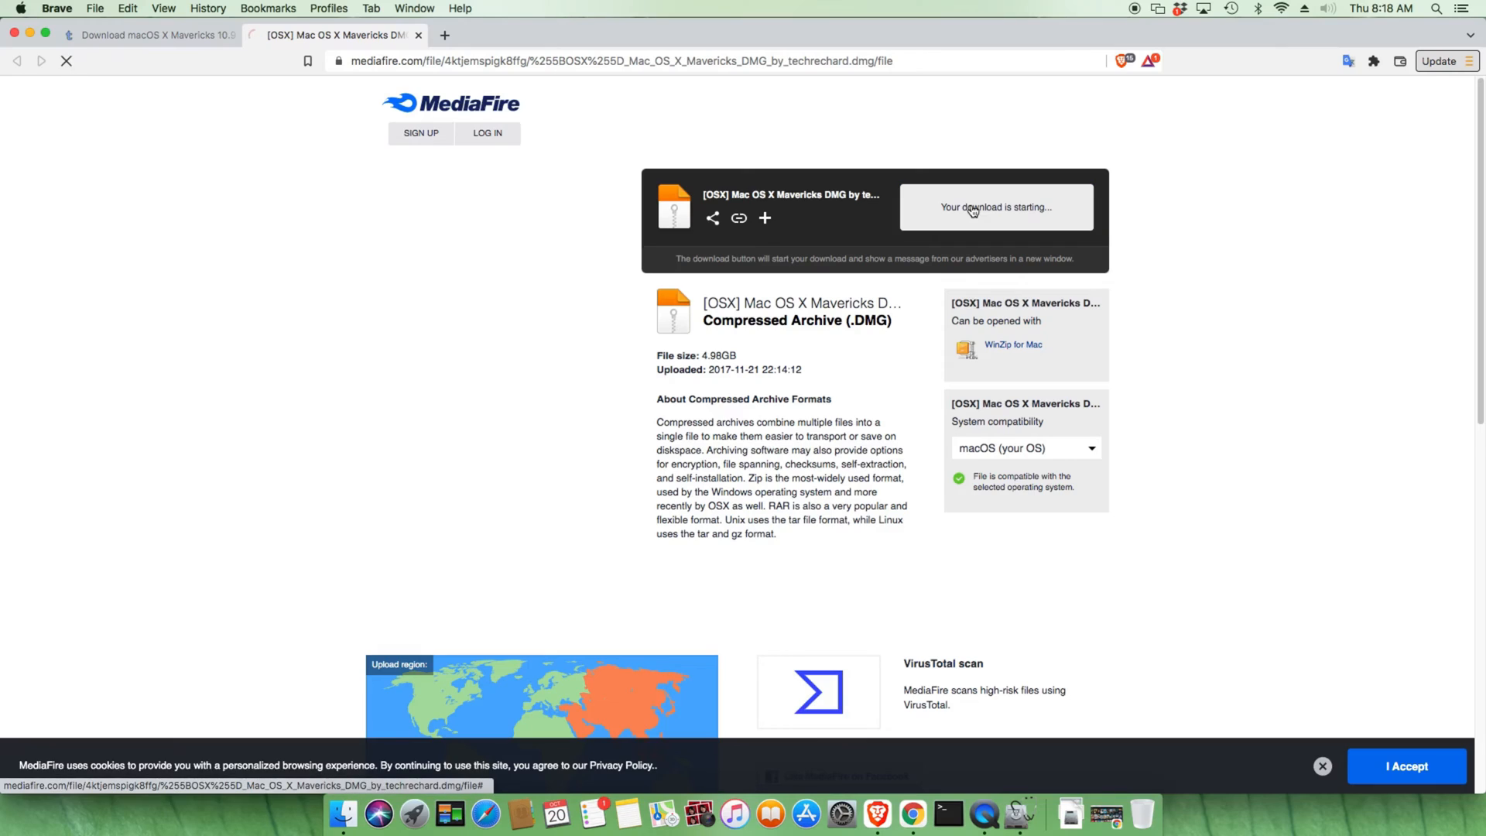
{"action": "left_click", "coordinate": [993, 206]}
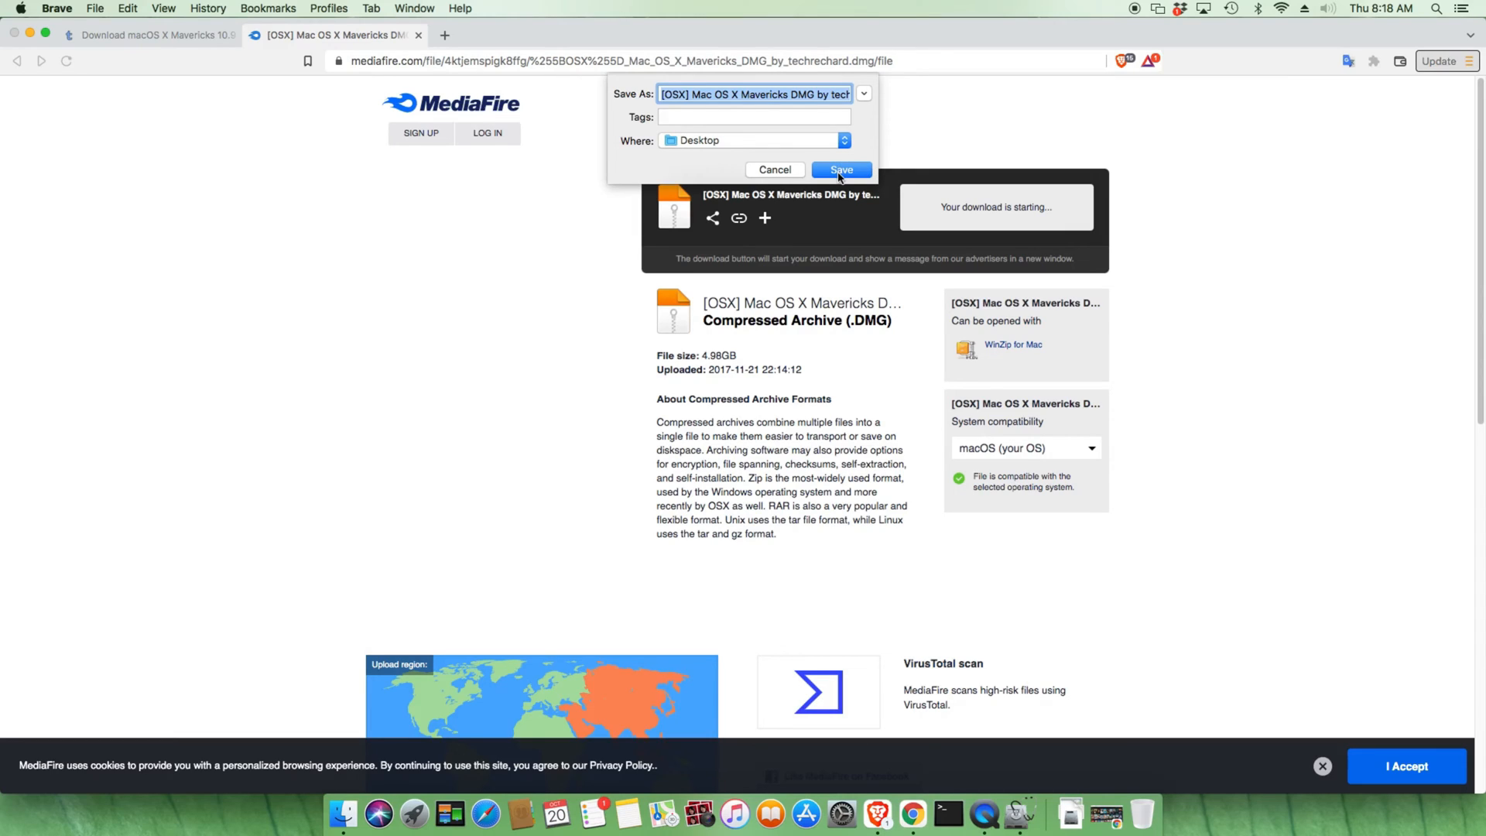
{"action": "left_click", "coordinate": [838, 170]}
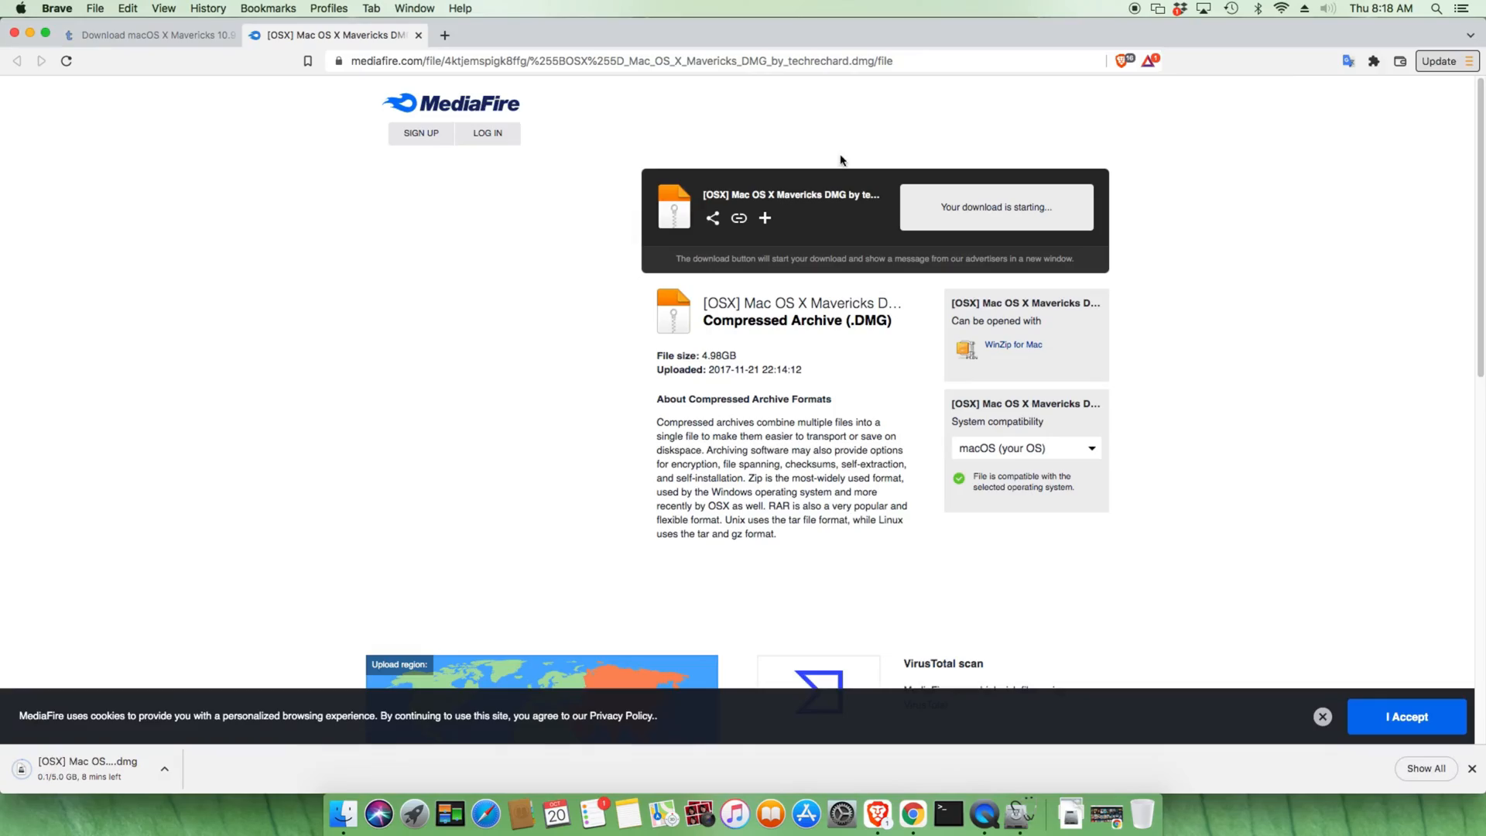
{"action": "mouse_move", "coordinate": [351, 137]}
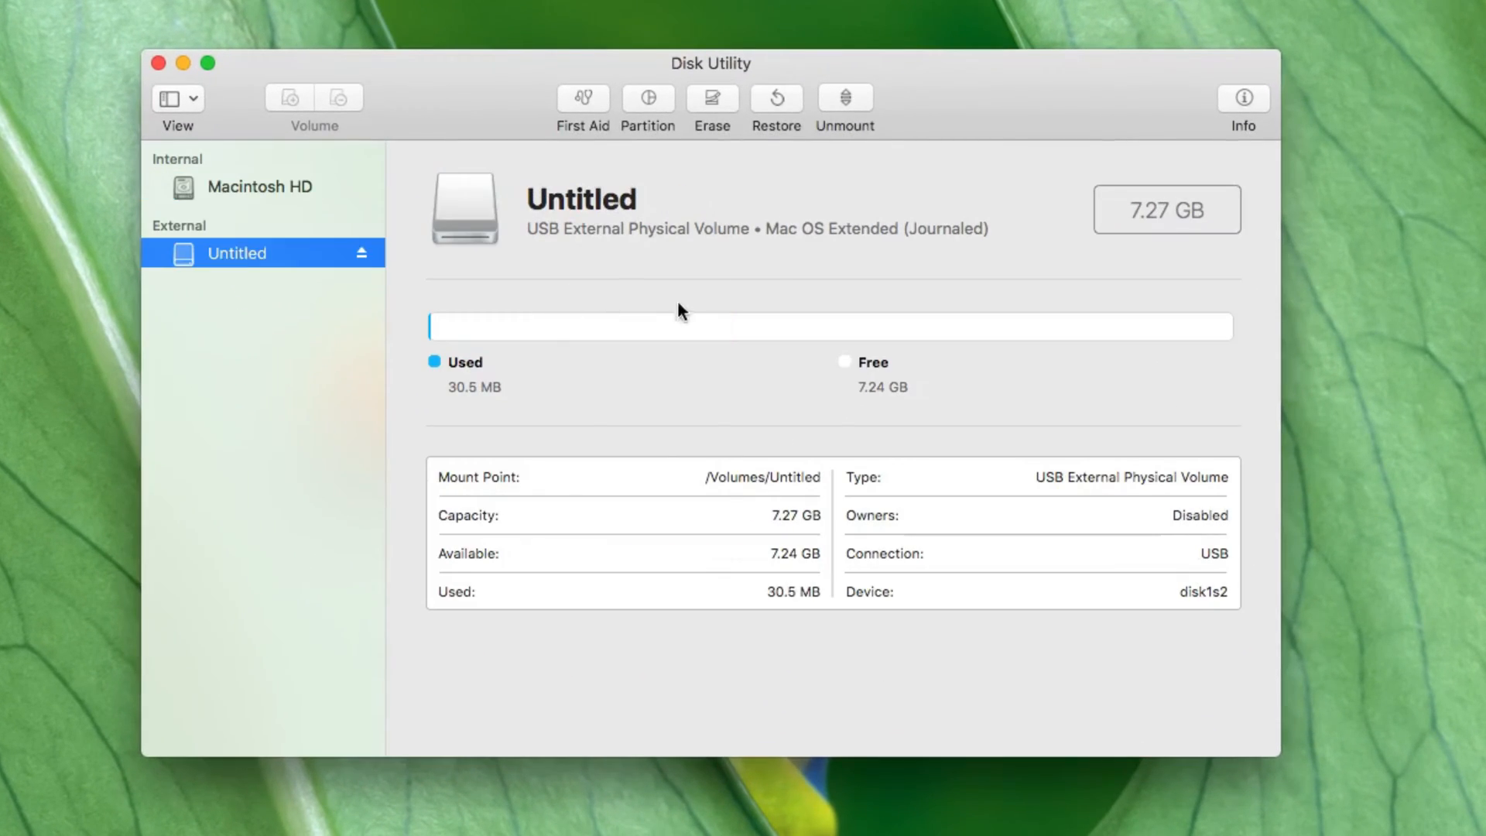
{"action": "mouse_move", "coordinate": [897, 249]}
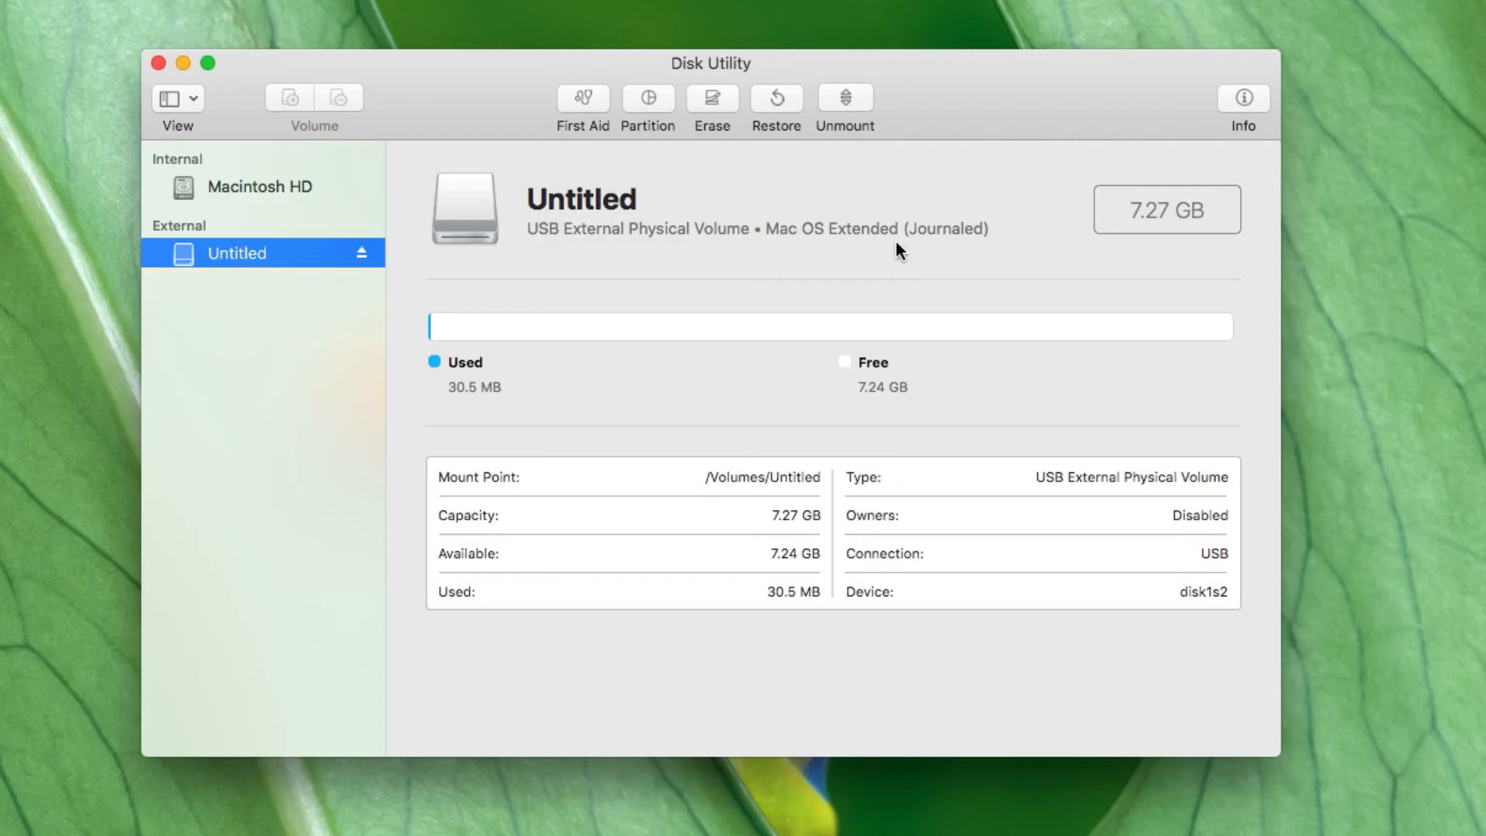
{"action": "mouse_move", "coordinate": [804, 200]}
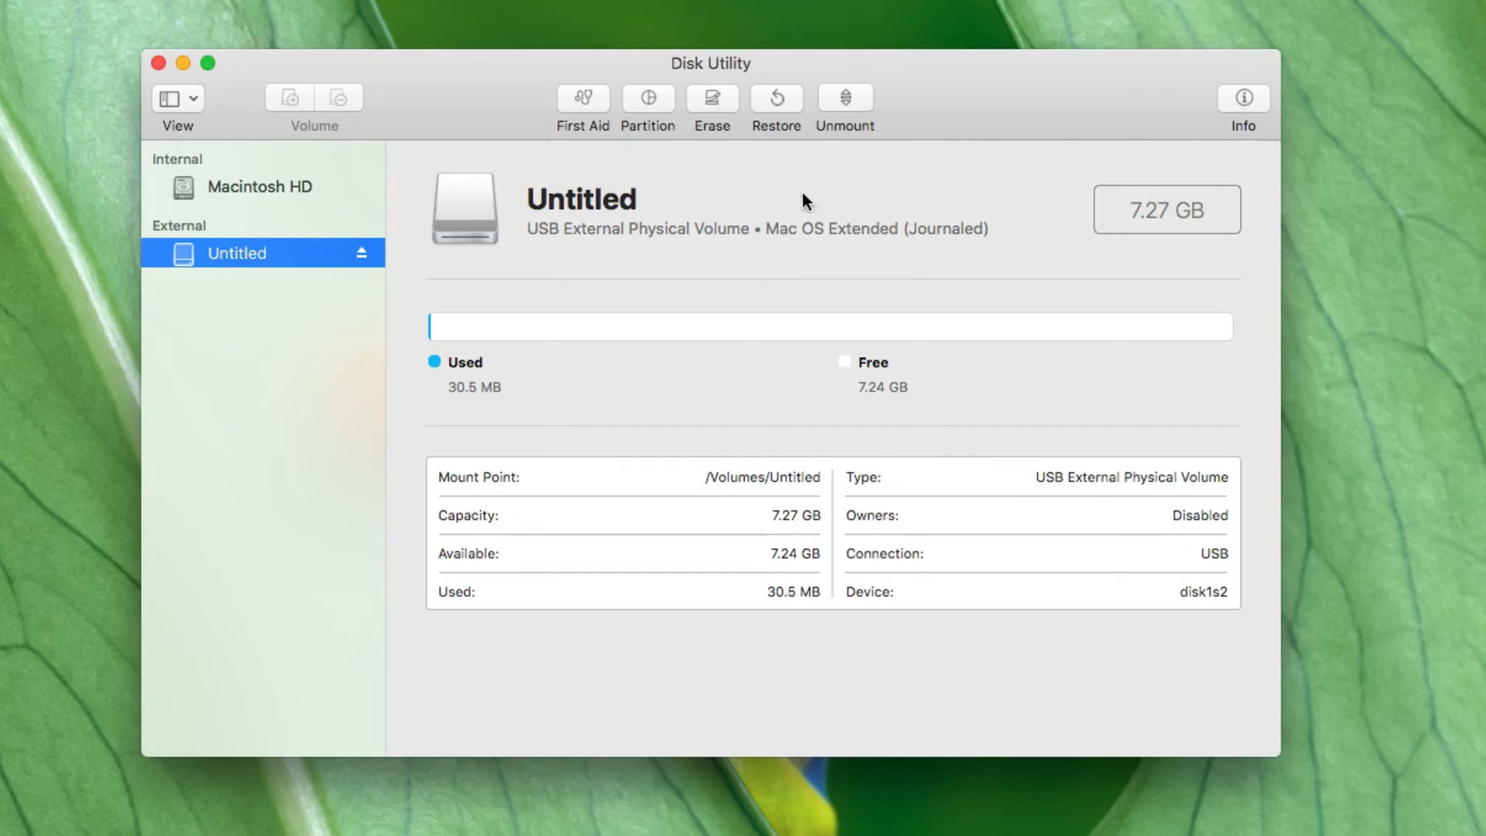
- Restore the Untitled USB volume using the Mavericks .dmg on the Desktop as the source image
{"action": "left_click", "coordinate": [776, 97]}
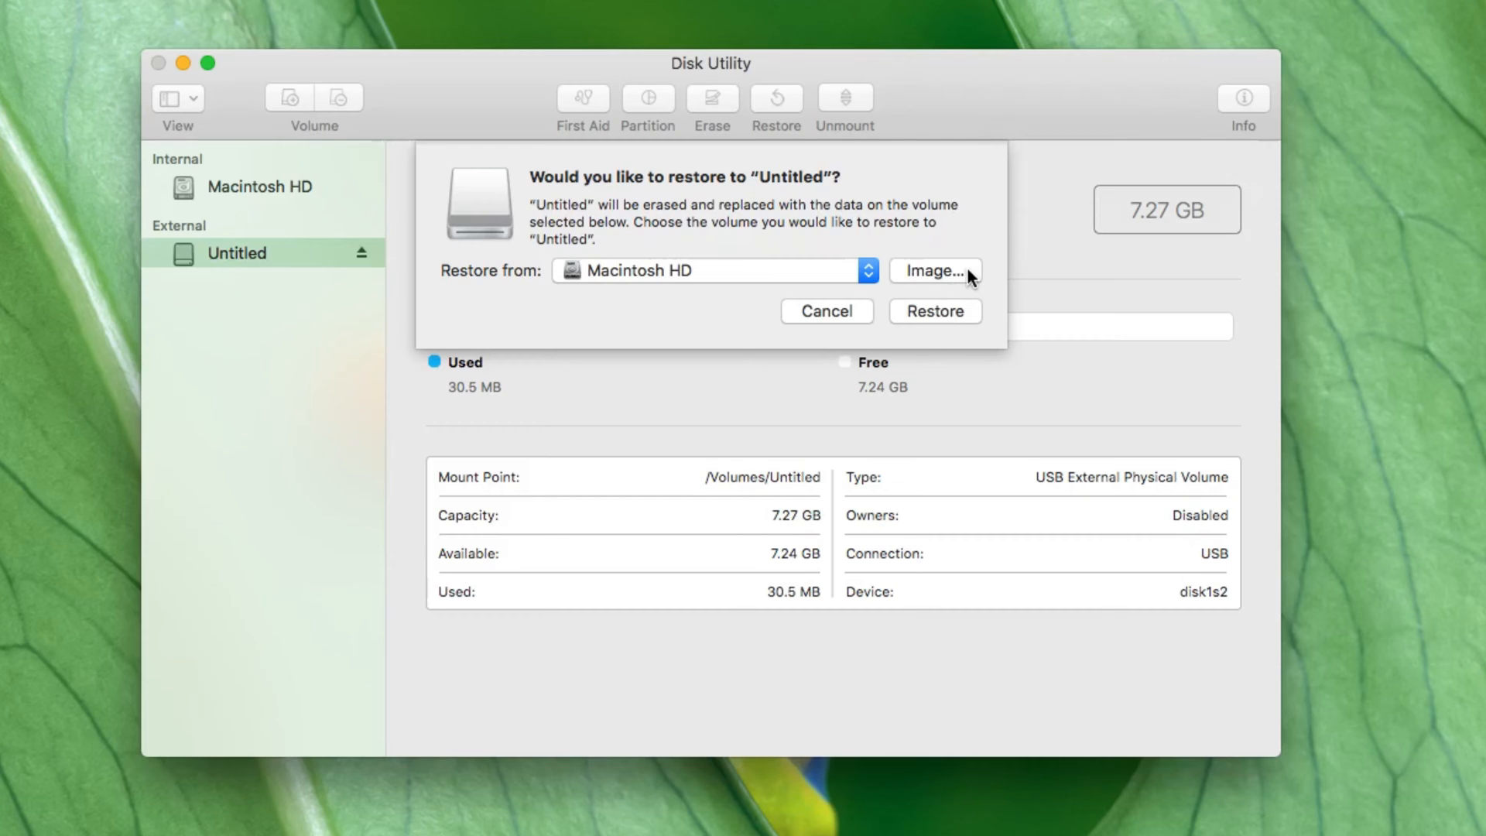
{"action": "left_click", "coordinate": [934, 269]}
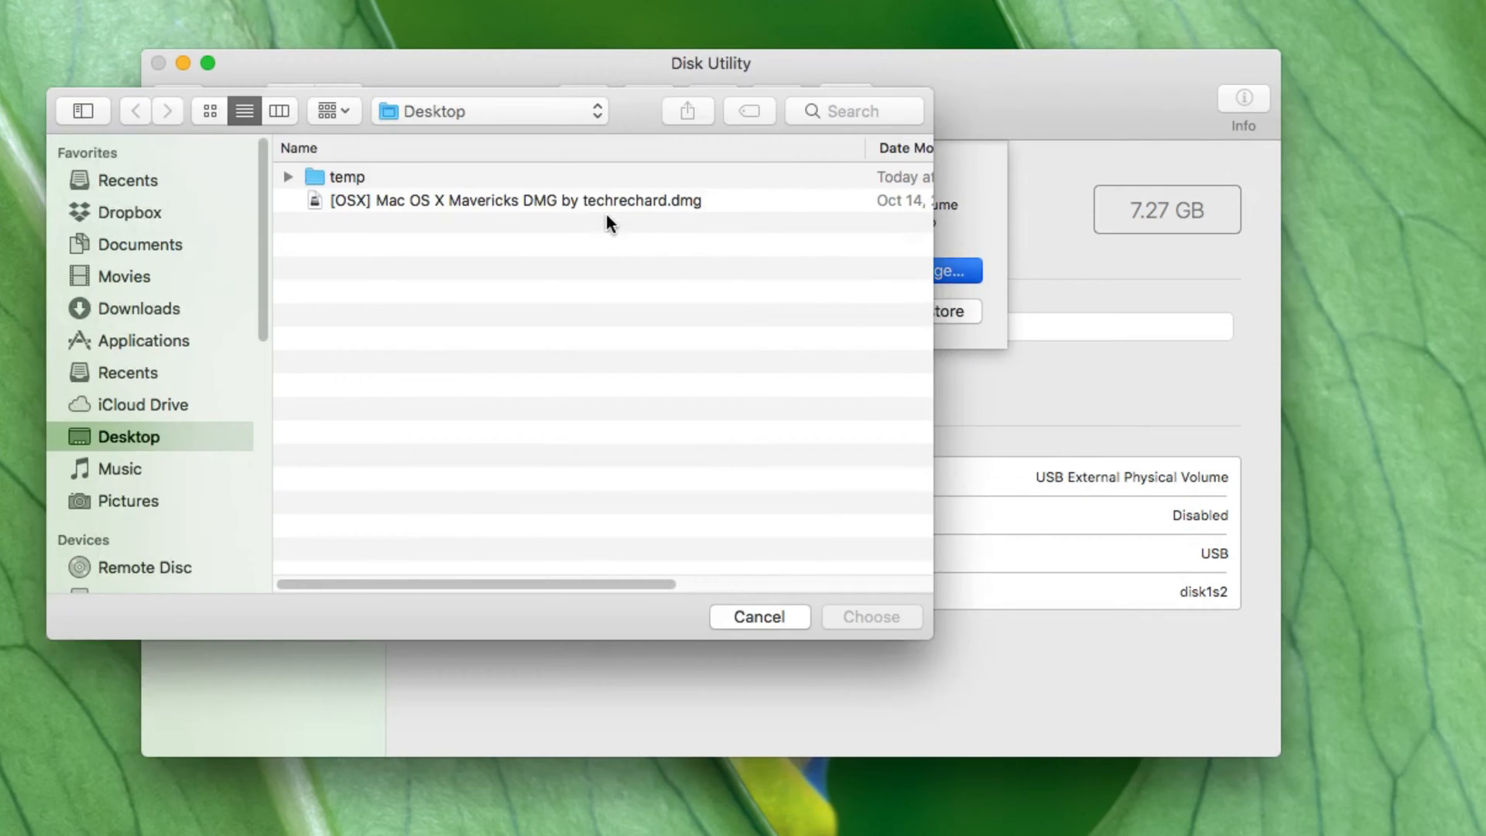
{"action": "left_click", "coordinate": [516, 199]}
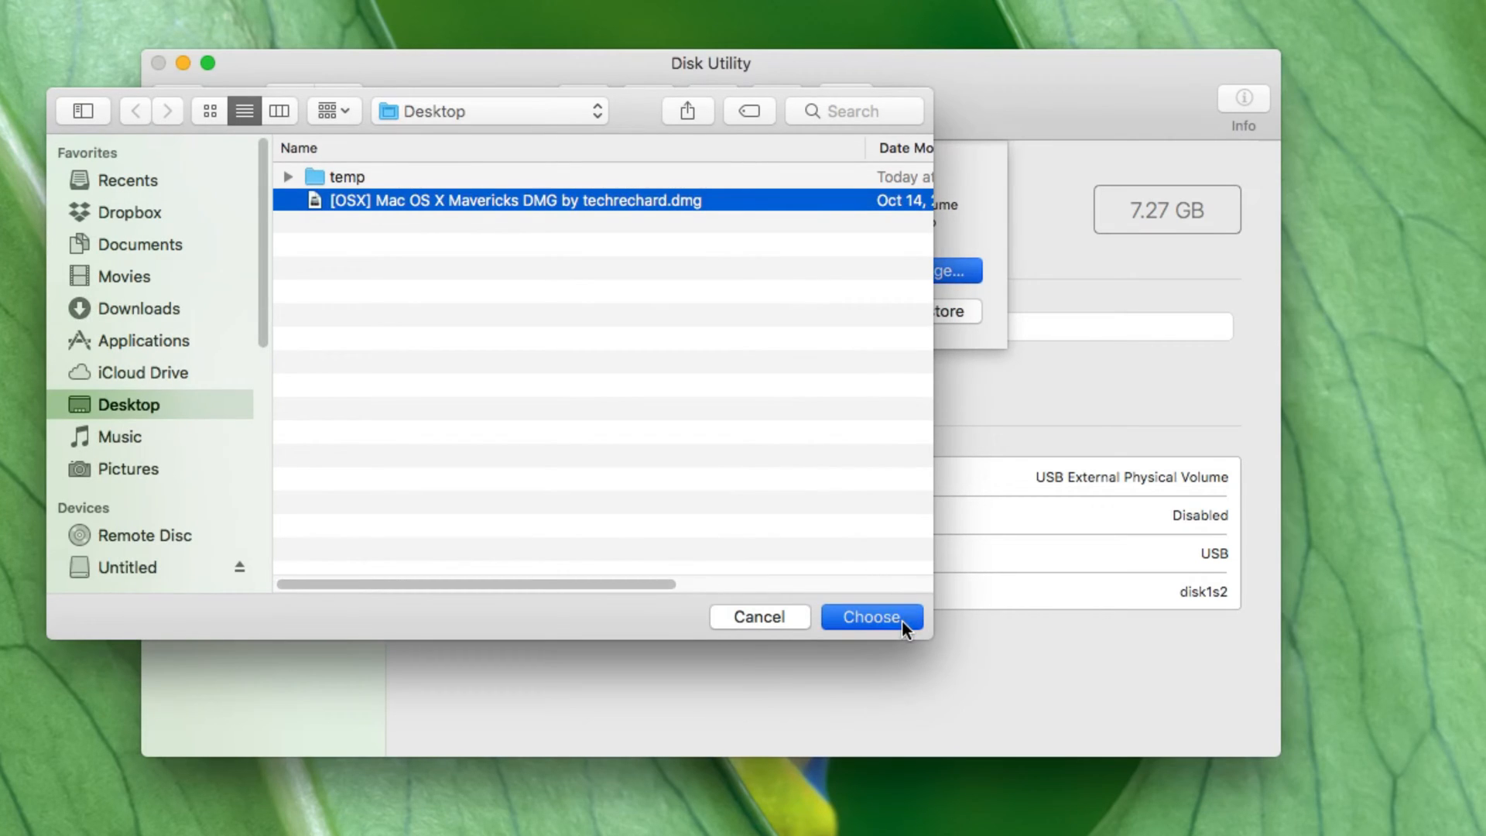
{"action": "left_click", "coordinate": [870, 618]}
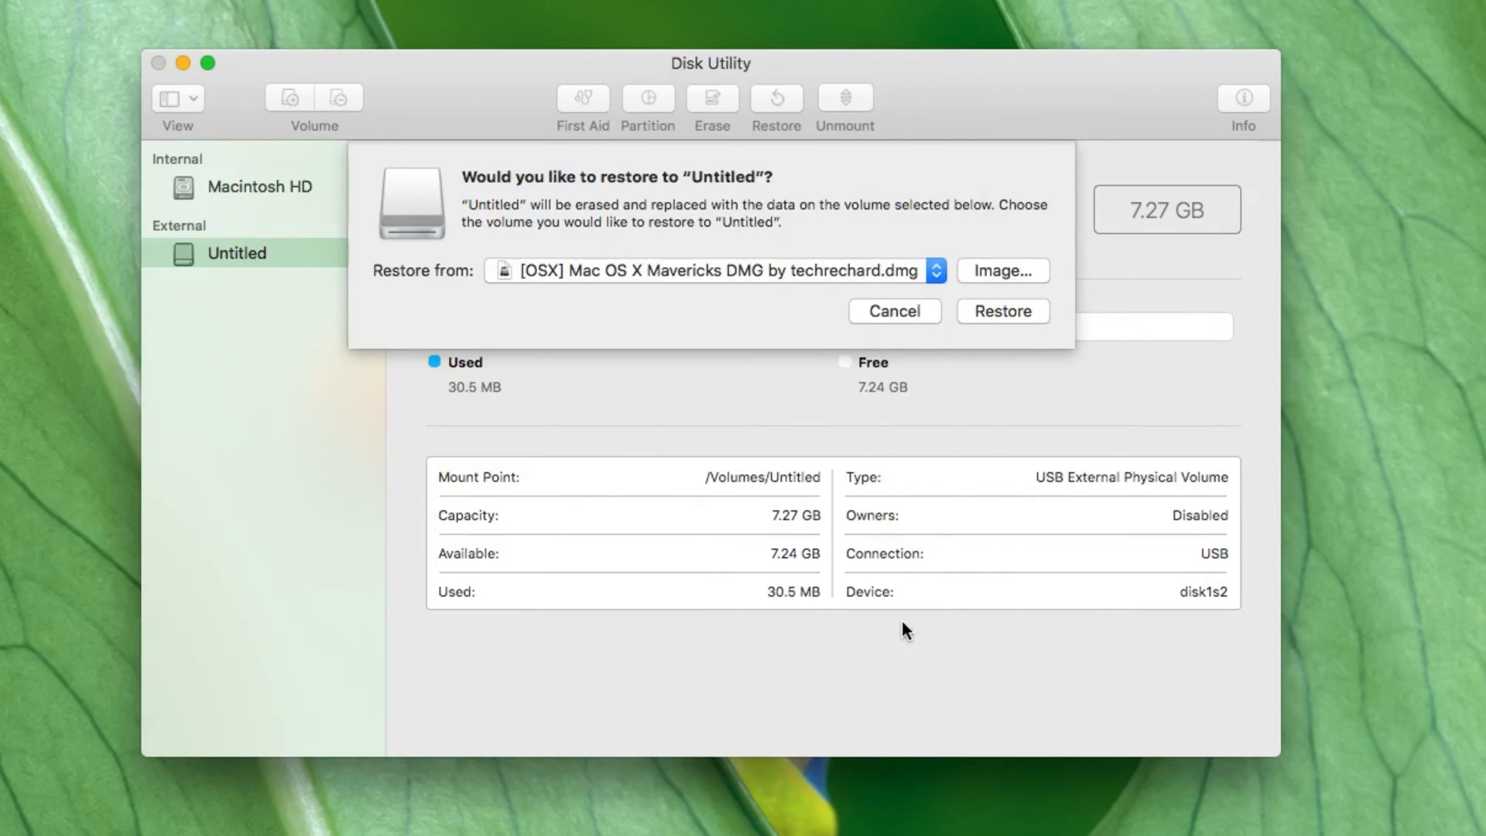
{"action": "left_click", "coordinate": [1002, 311]}
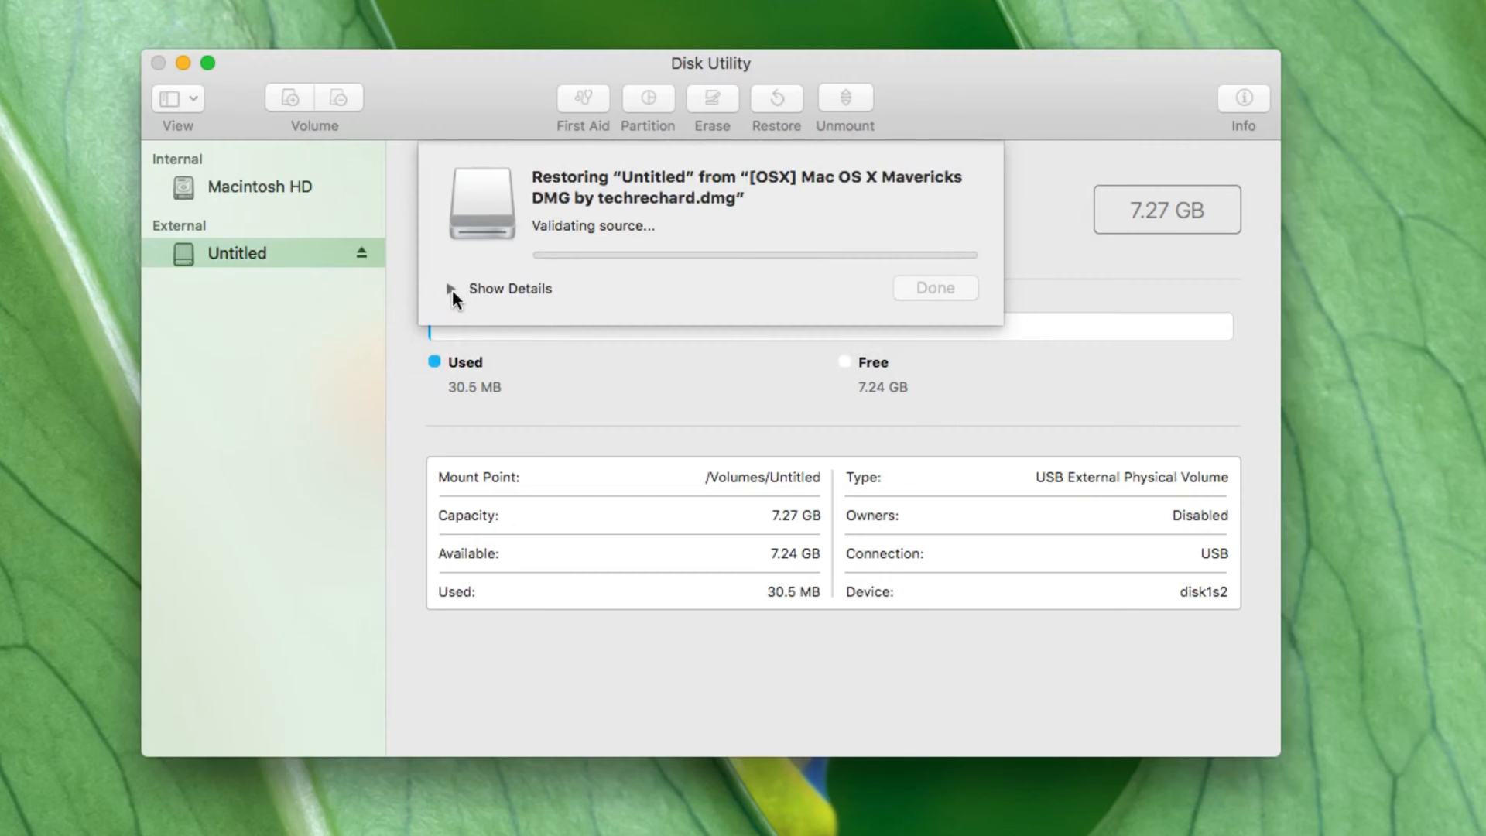
- Watch the restore log until Operation successful, then dismiss the finished restore
{"action": "left_click", "coordinate": [450, 292]}
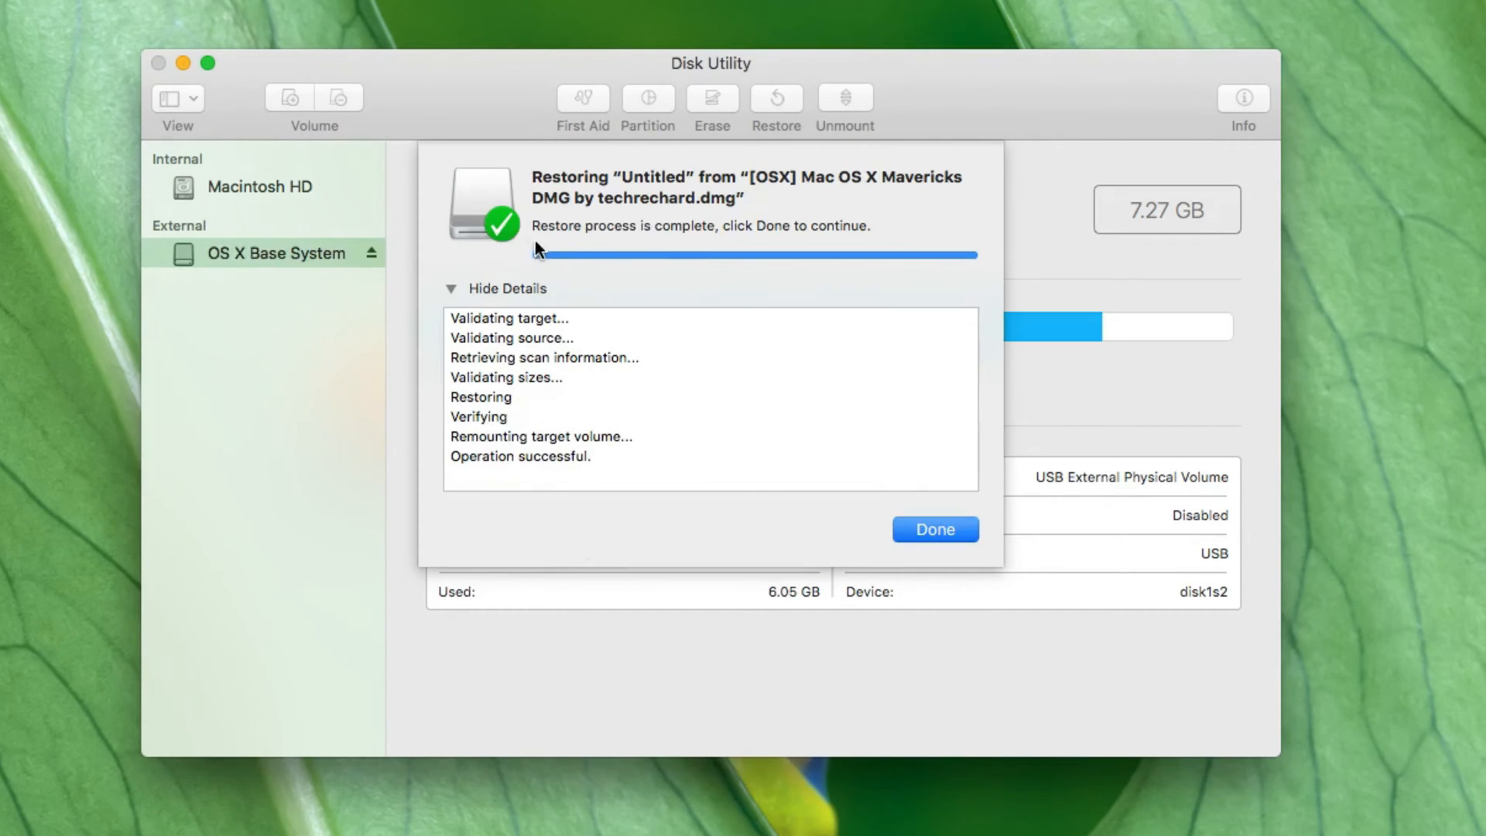
{"action": "left_click", "coordinate": [933, 529]}
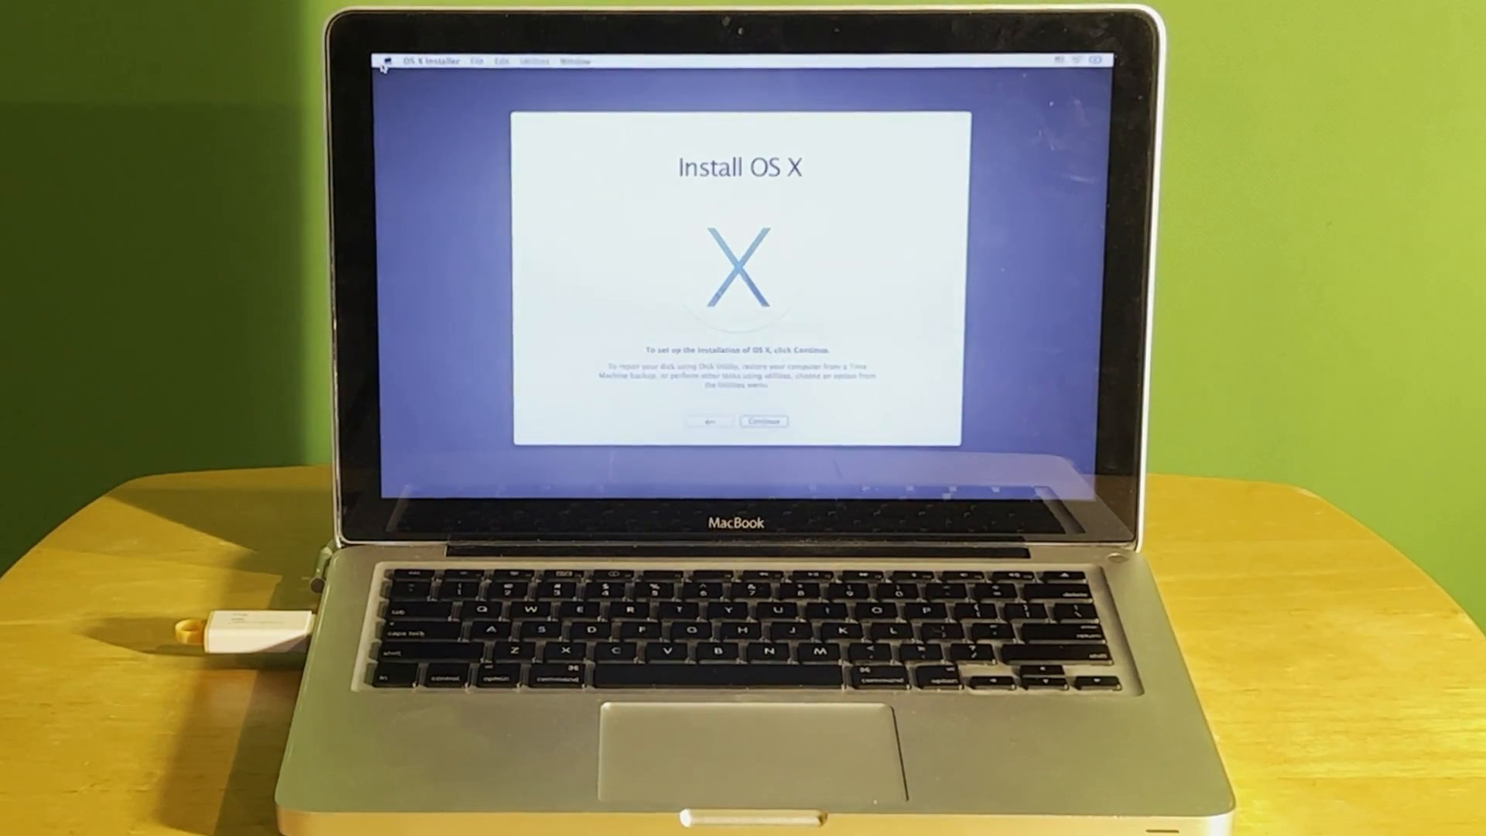
- Continue from Install OS X, accept the license, and bring up the Utilities menu
{"action": "left_click", "coordinate": [517, 181]}
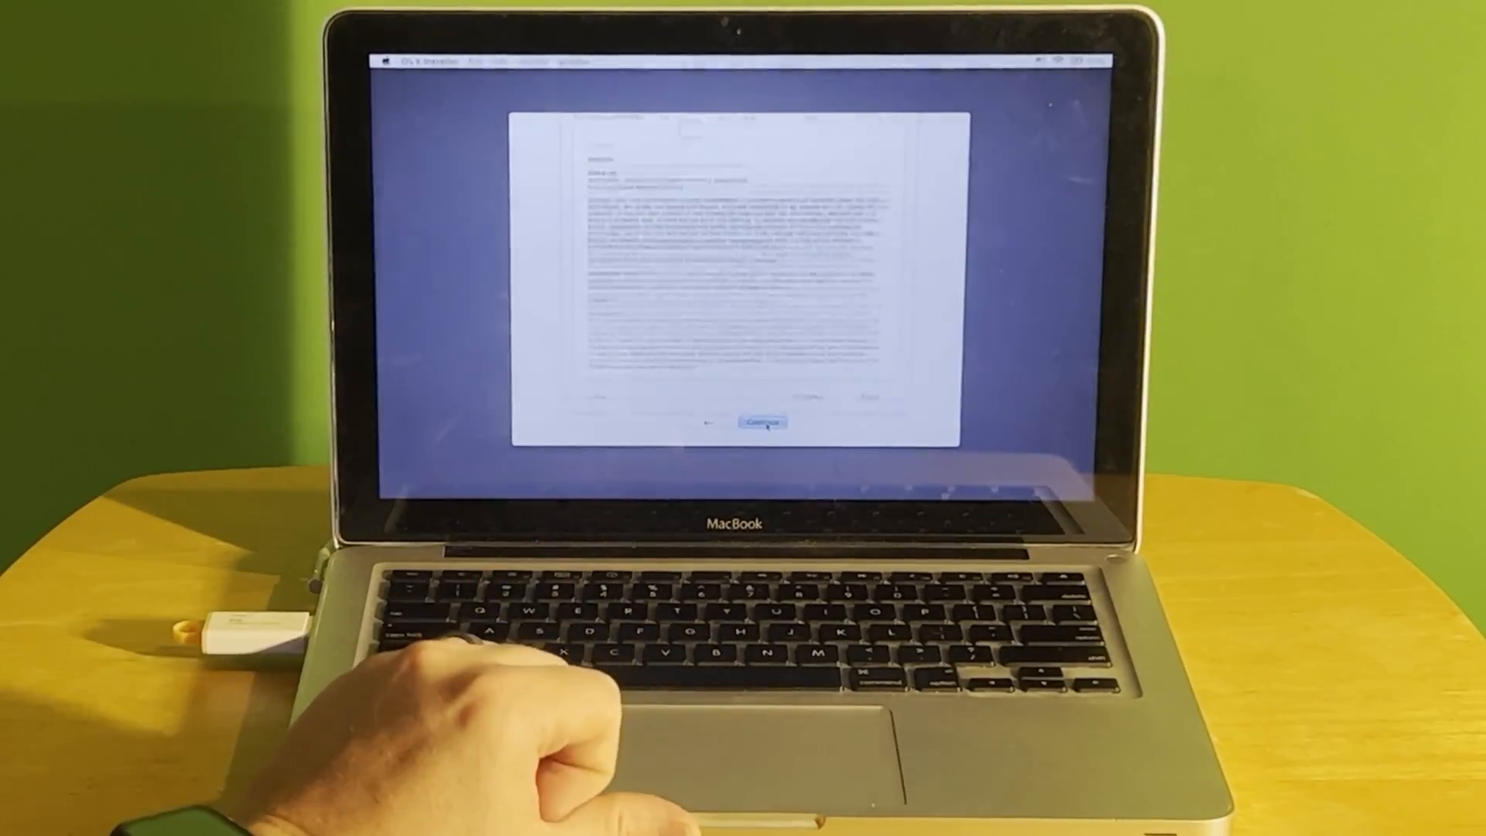
{"action": "left_click", "coordinate": [761, 423]}
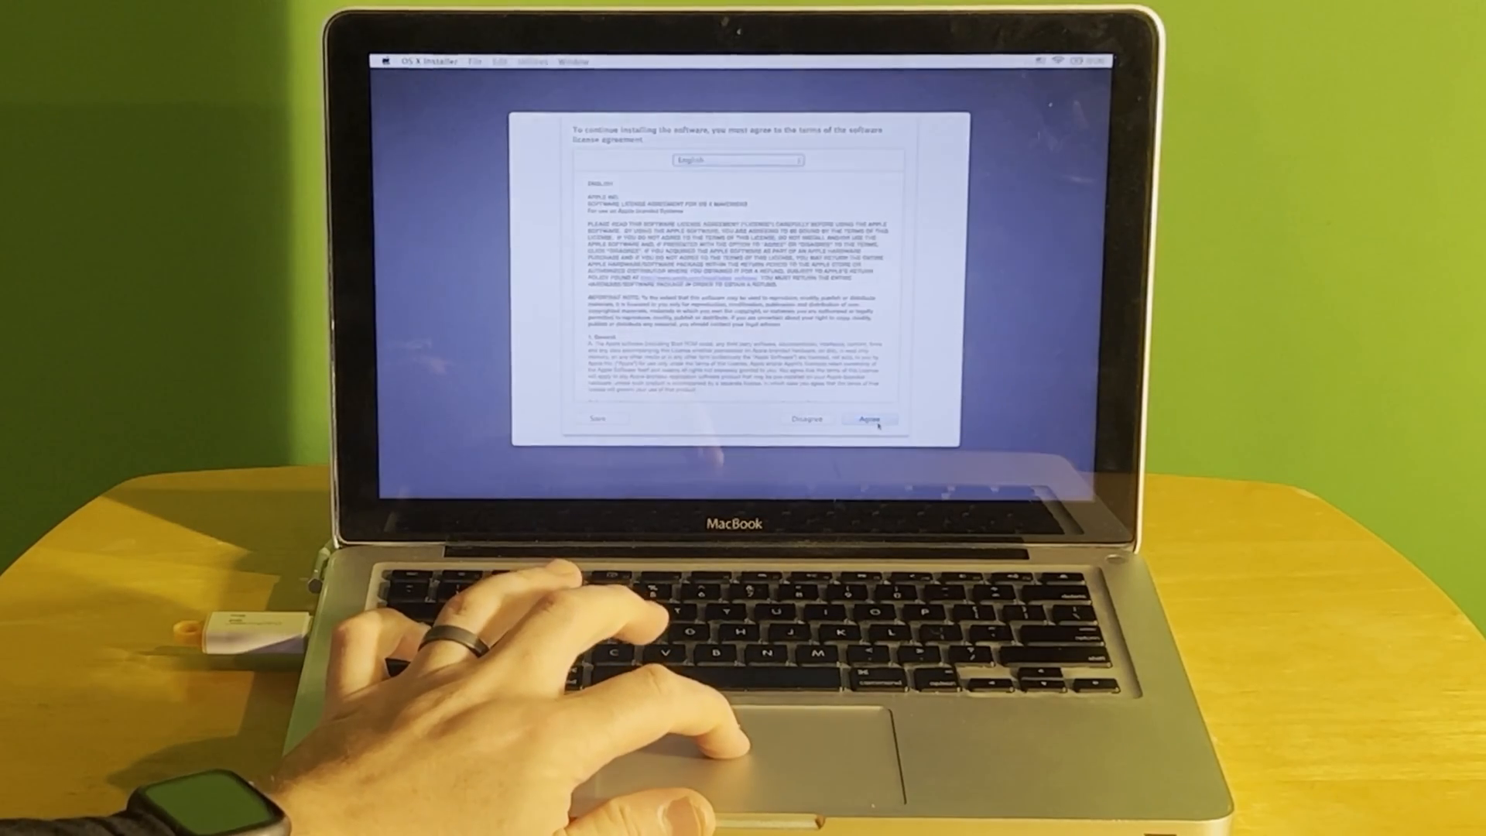
{"action": "left_click", "coordinate": [869, 419]}
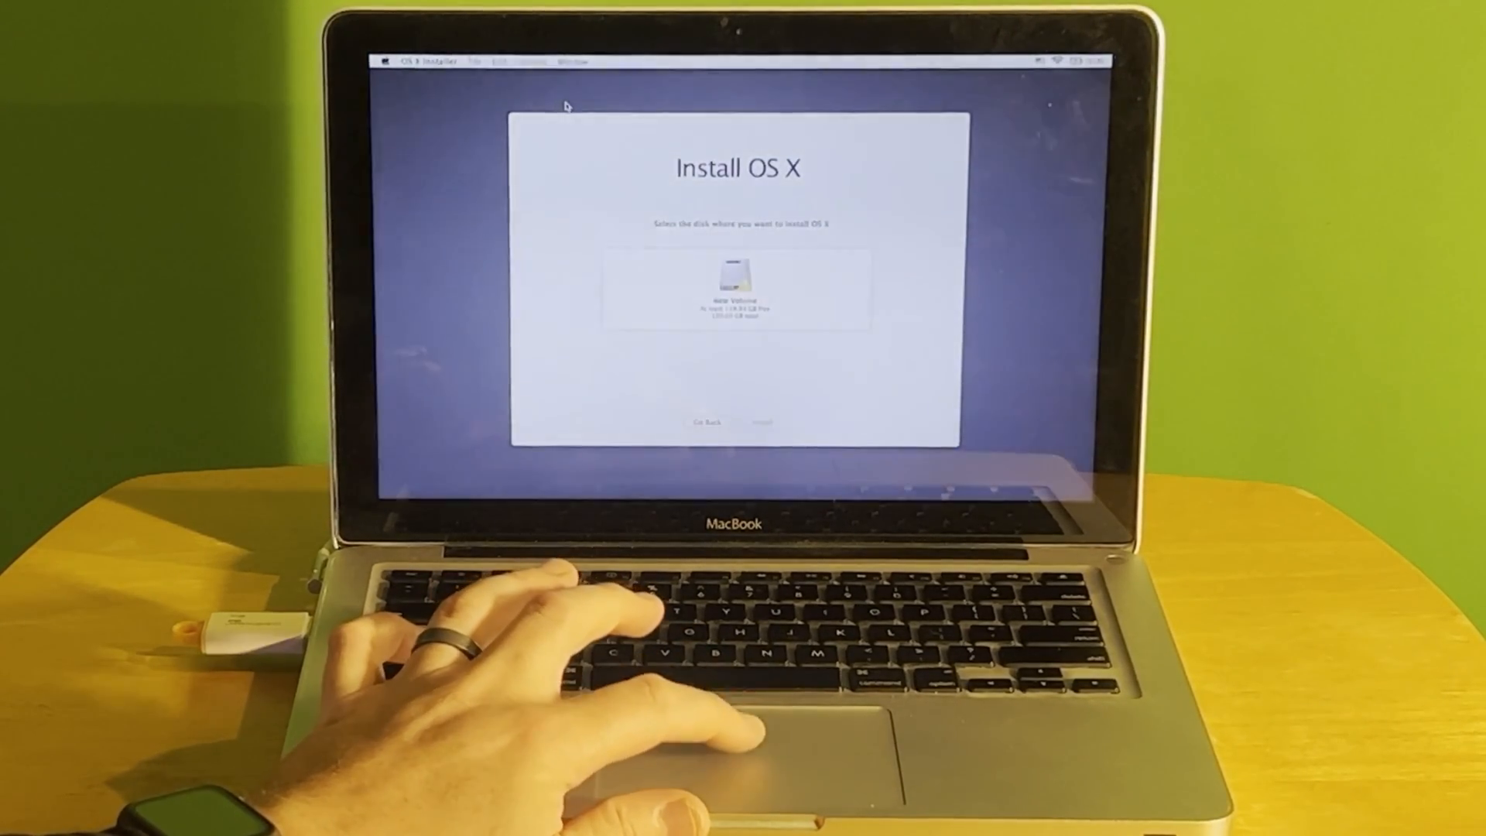
{"action": "left_click", "coordinate": [532, 62]}
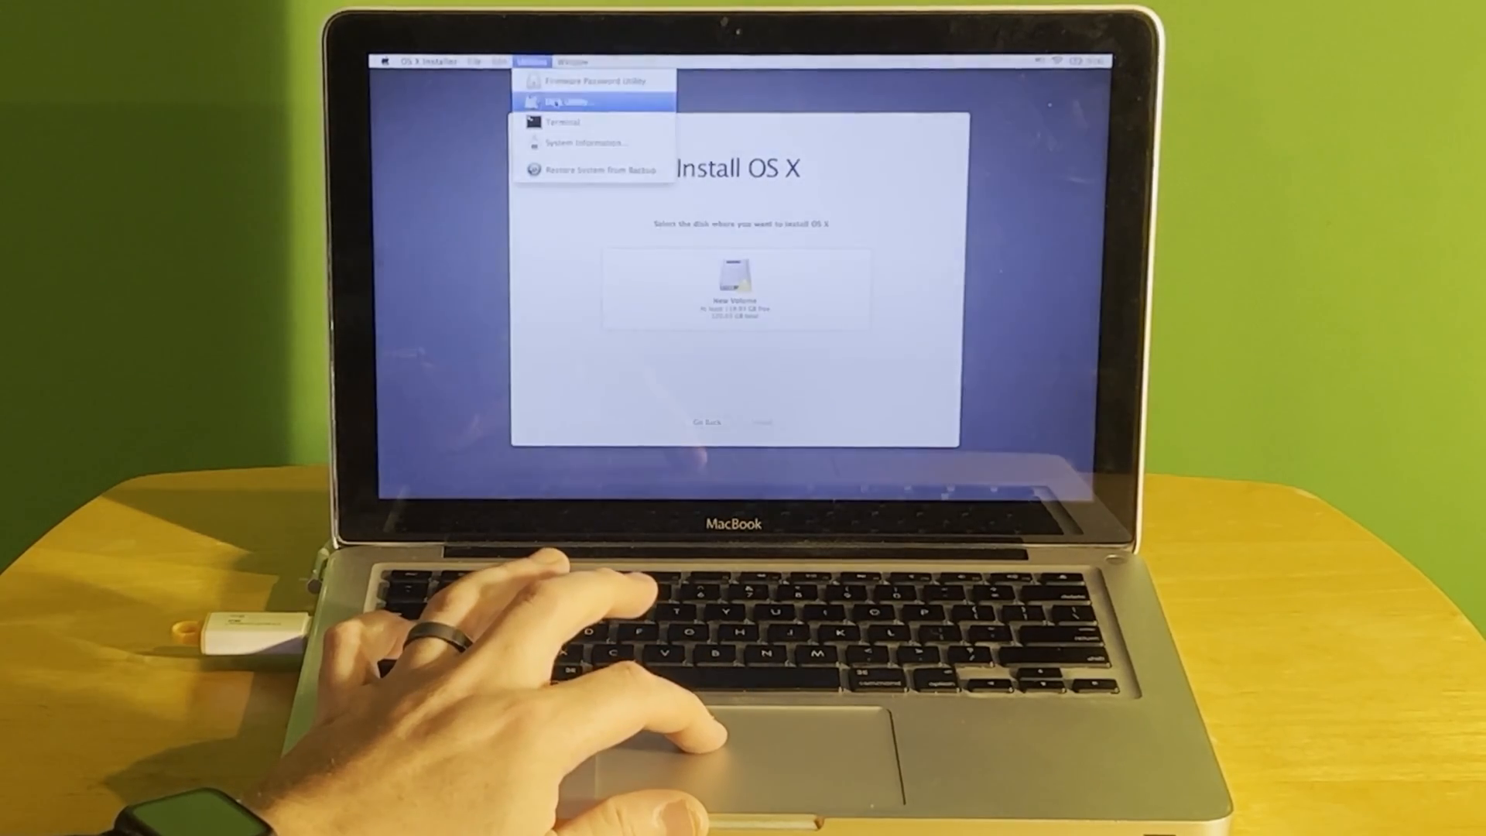
- Erase the Samsung 120GB SSD as Mac OS Extended (Journaled) named Macintosh HD
{"action": "left_click", "coordinate": [563, 102]}
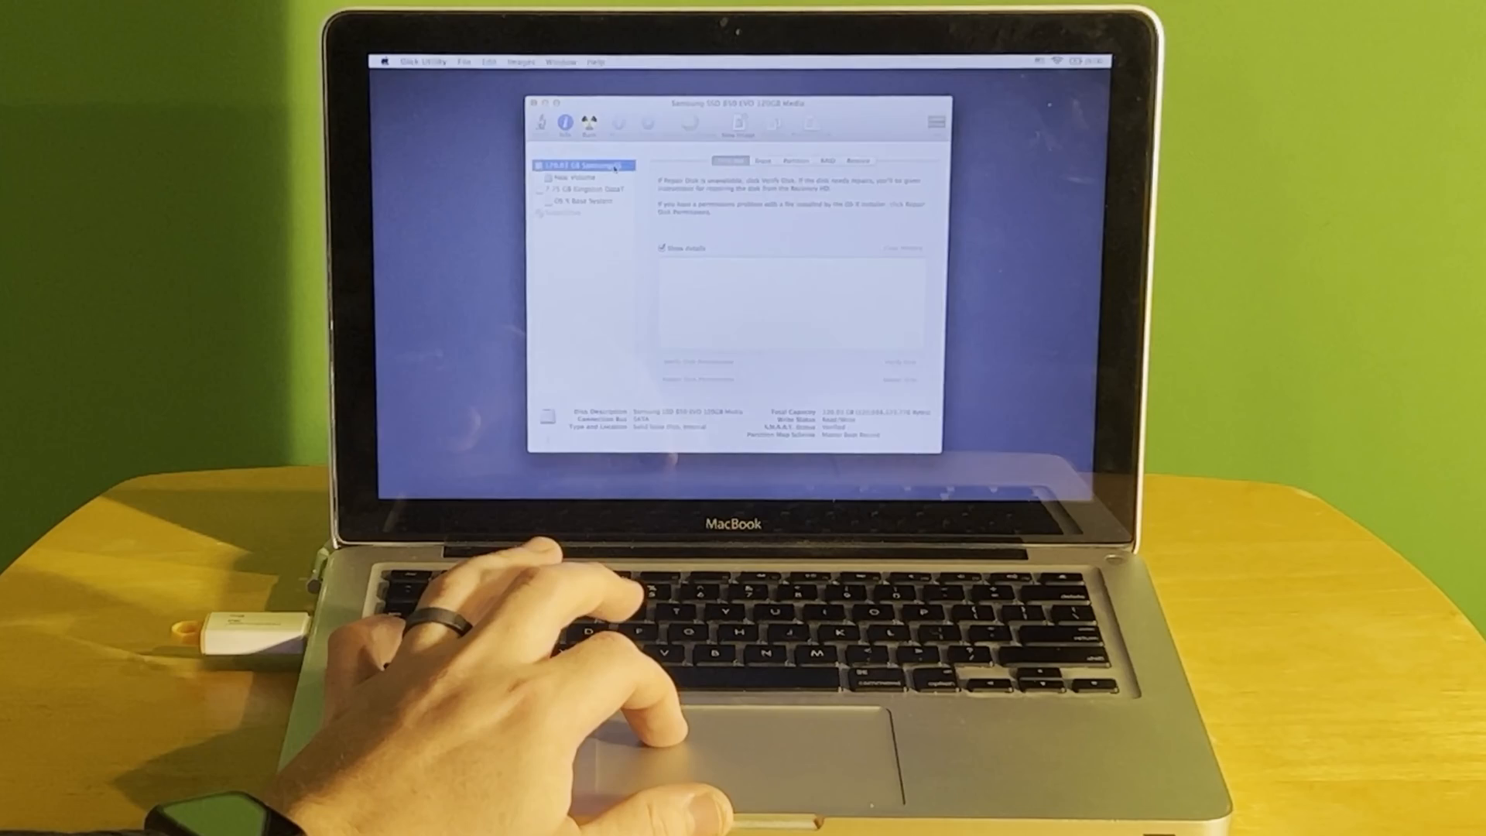
{"action": "left_click", "coordinate": [763, 159]}
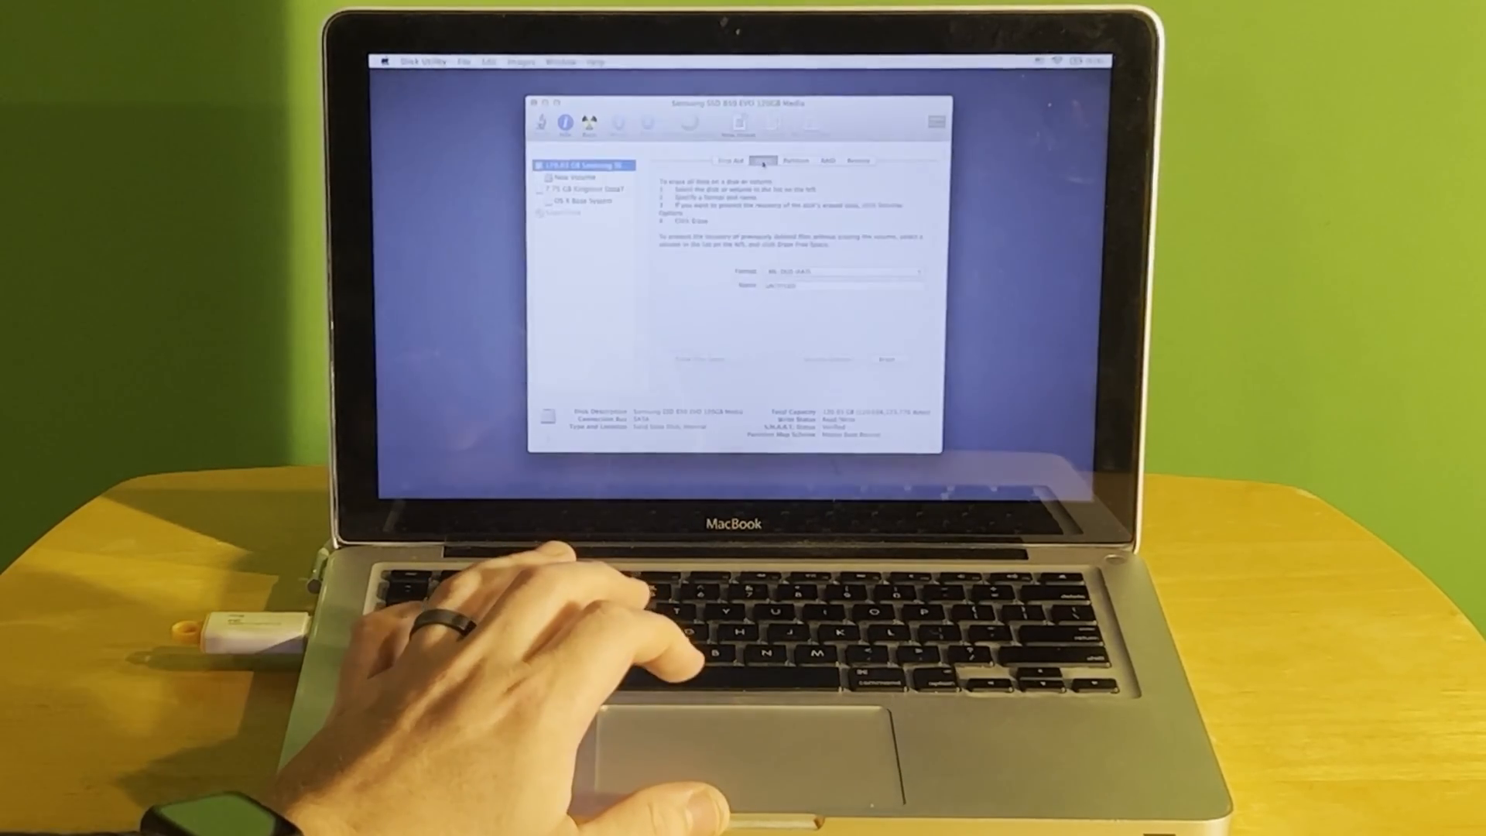
{"action": "left_click", "coordinate": [837, 271]}
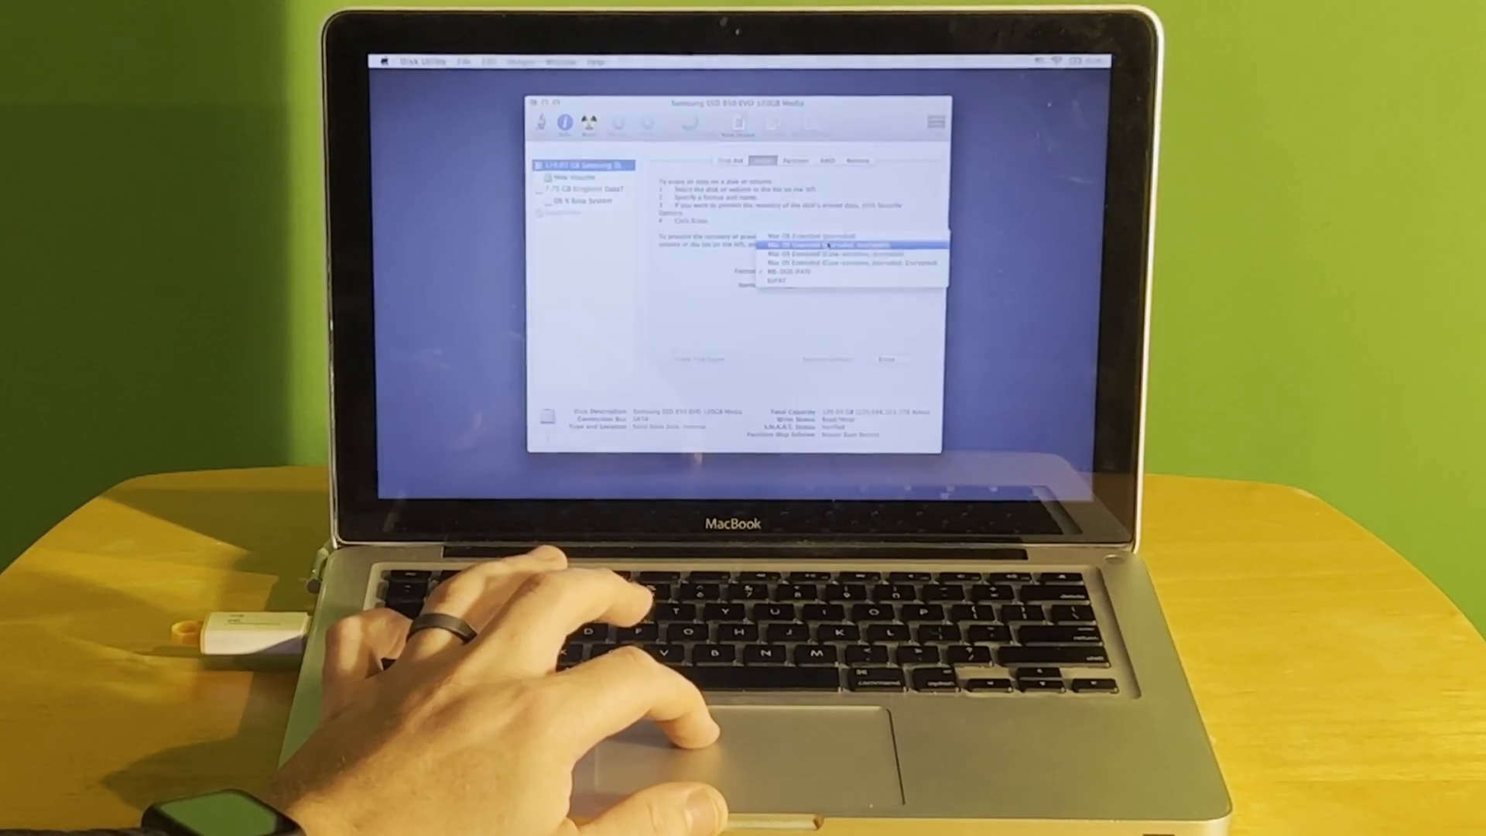
{"action": "left_click", "coordinate": [844, 244]}
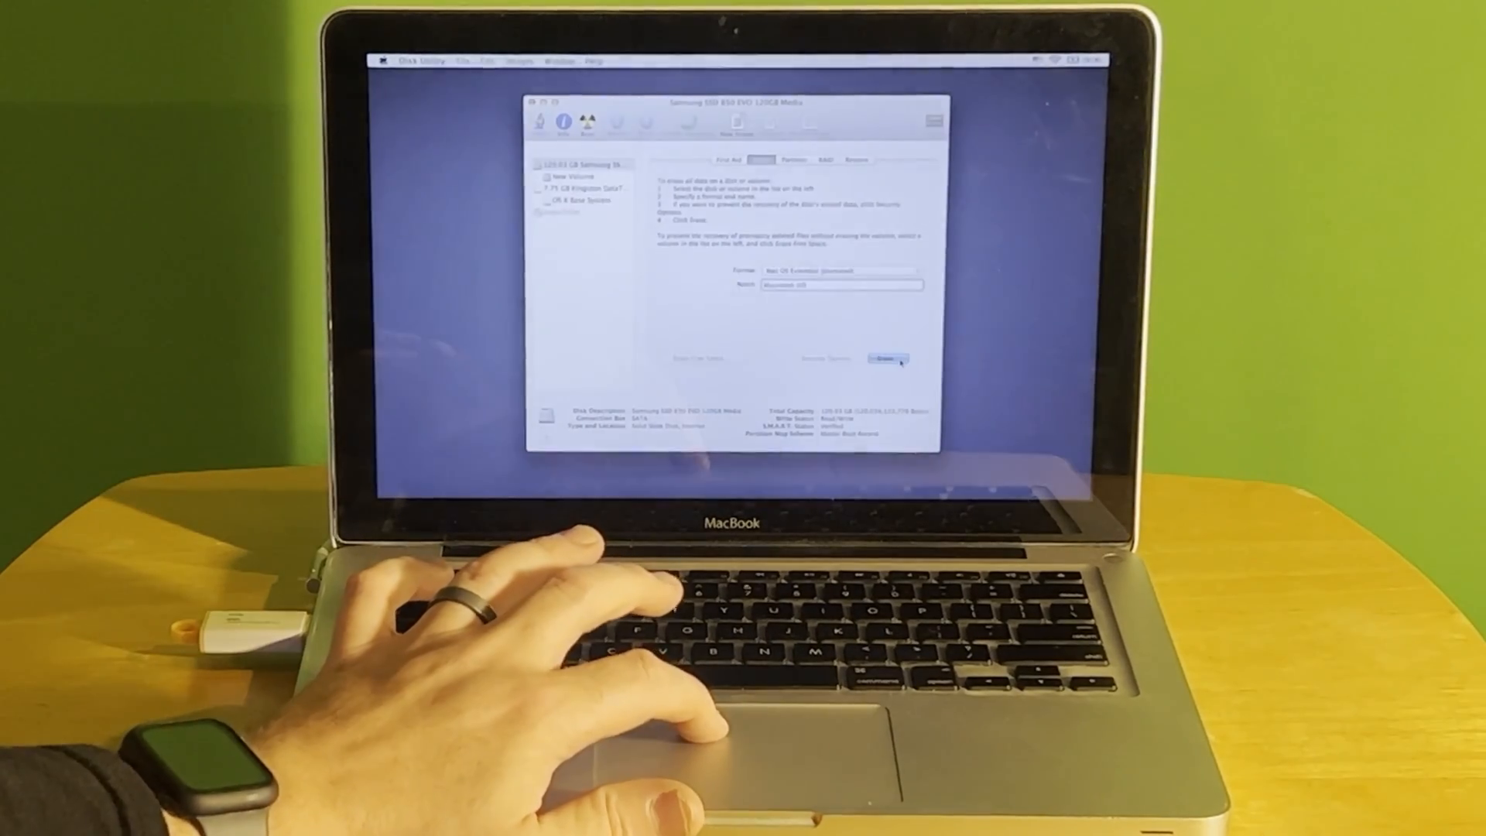
{"action": "left_click", "coordinate": [884, 361]}
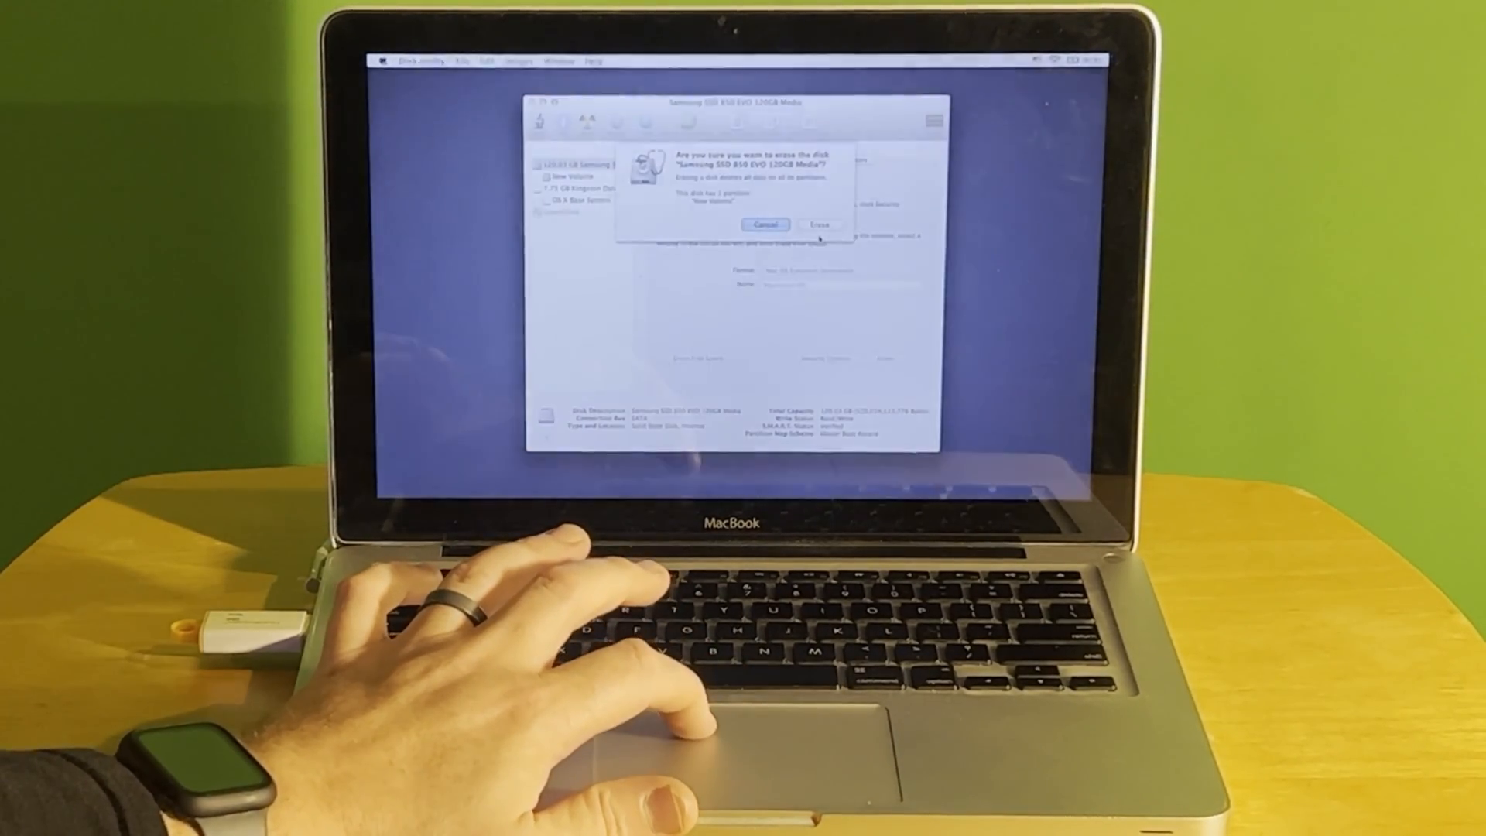
{"action": "left_click", "coordinate": [766, 225]}
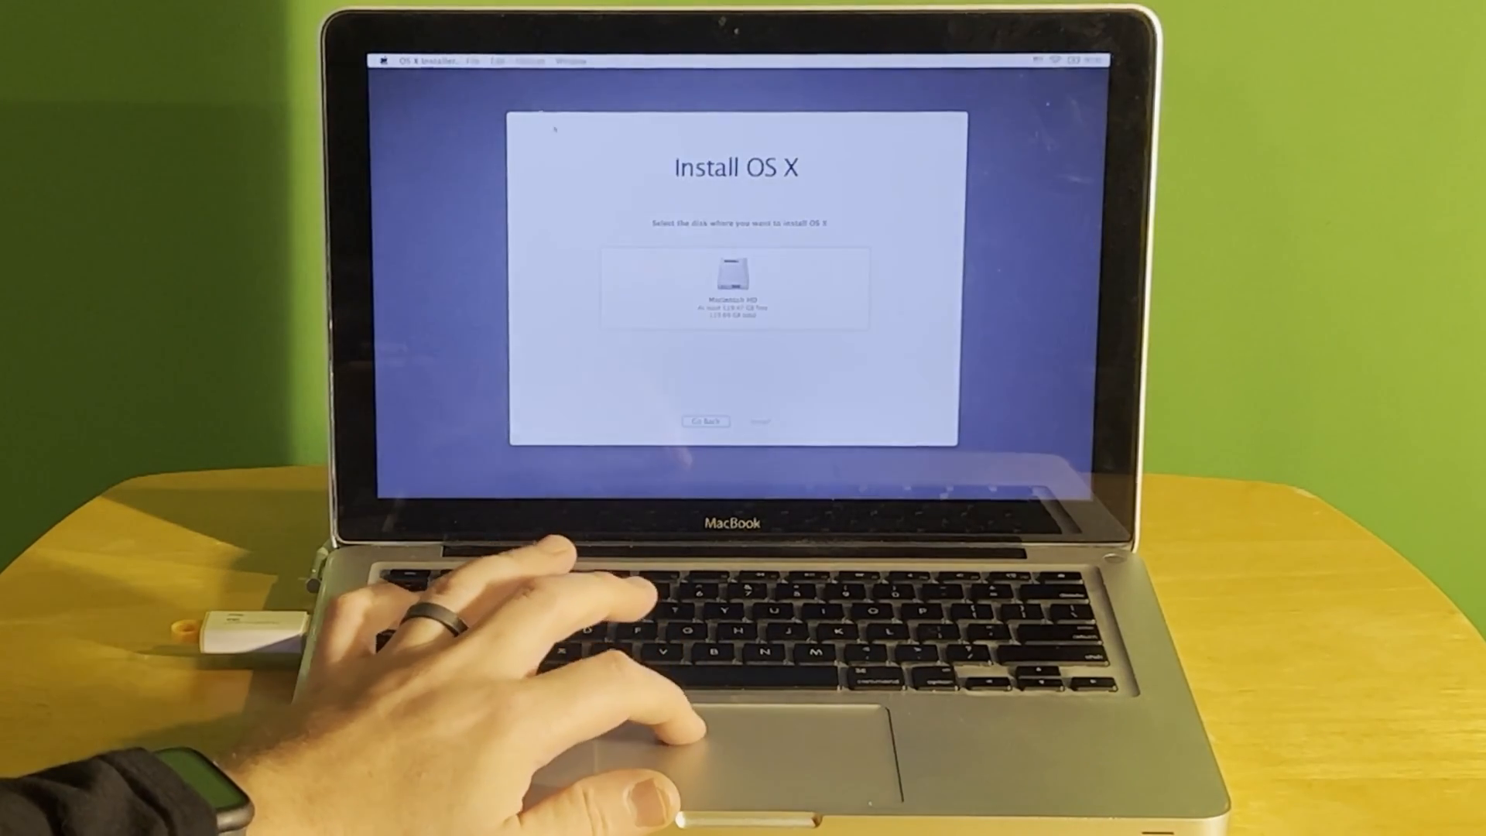
- Install OS X onto the Macintosh HD volume
{"action": "left_click", "coordinate": [731, 276]}
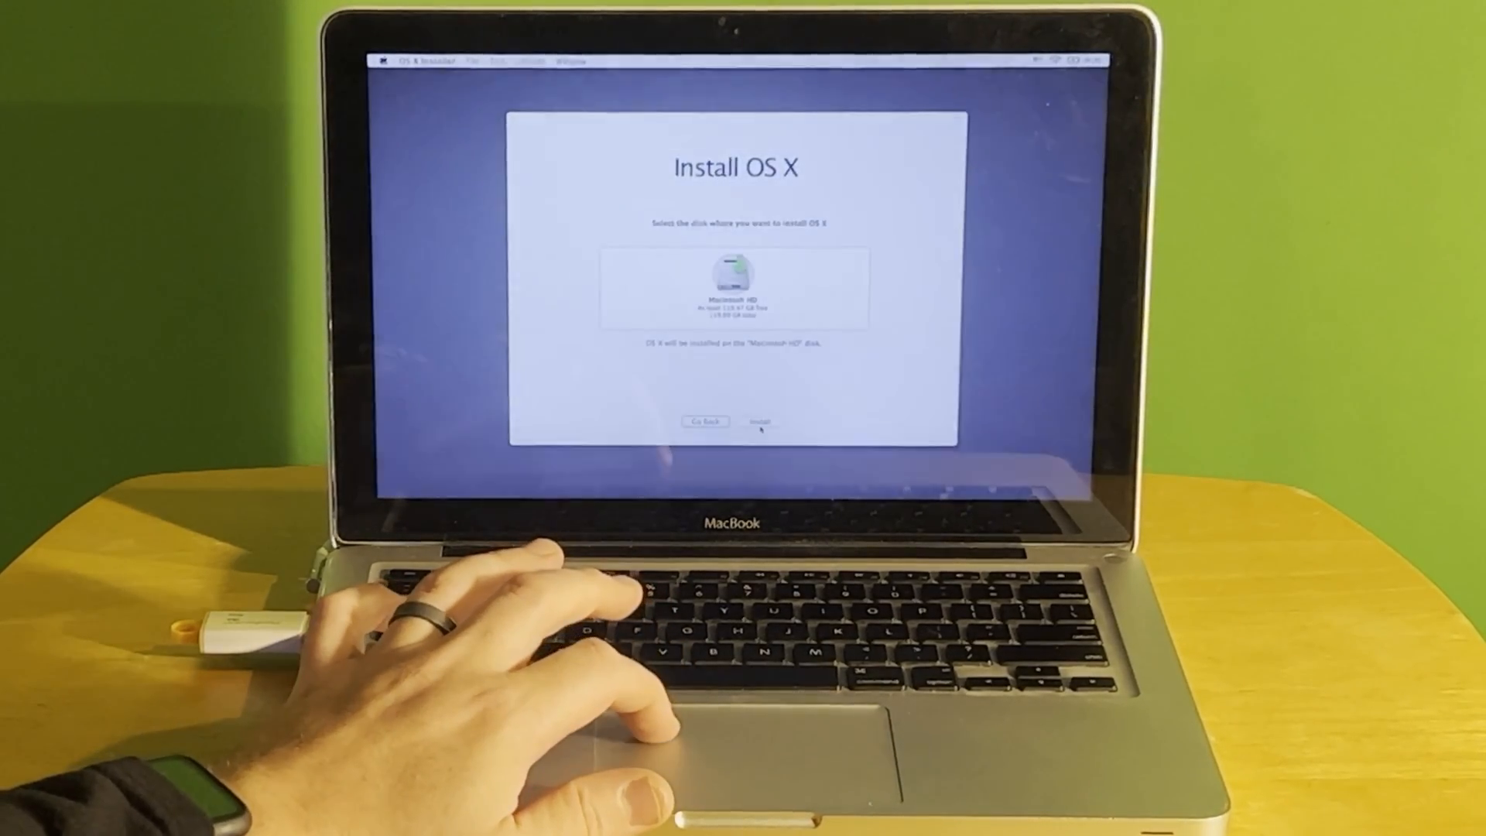
{"action": "left_click", "coordinate": [762, 421]}
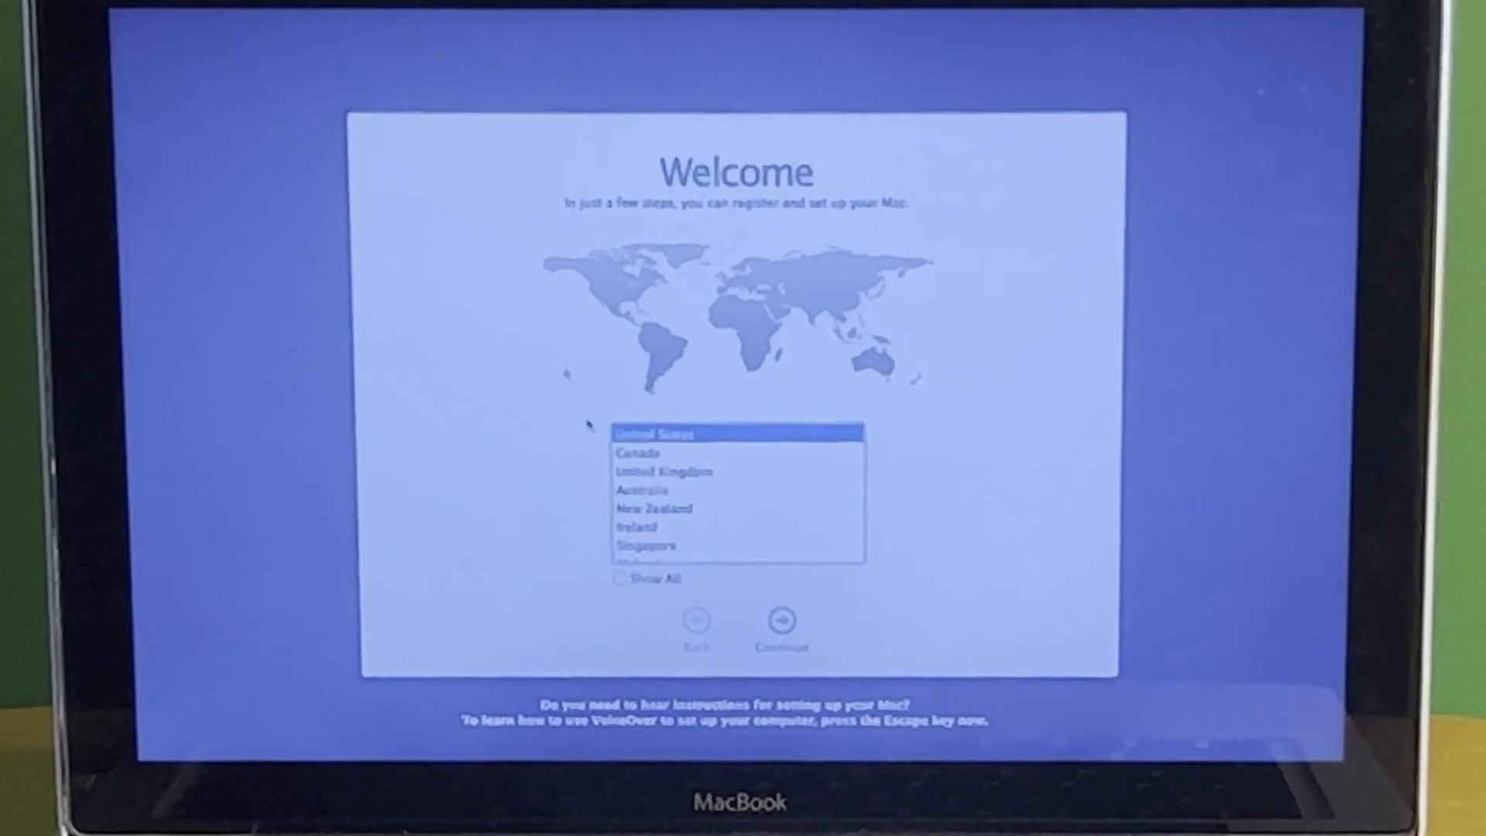
- Accept United States and the U.S. keyboard, and continue without a Wi-Fi network
{"action": "left_click", "coordinate": [780, 619]}
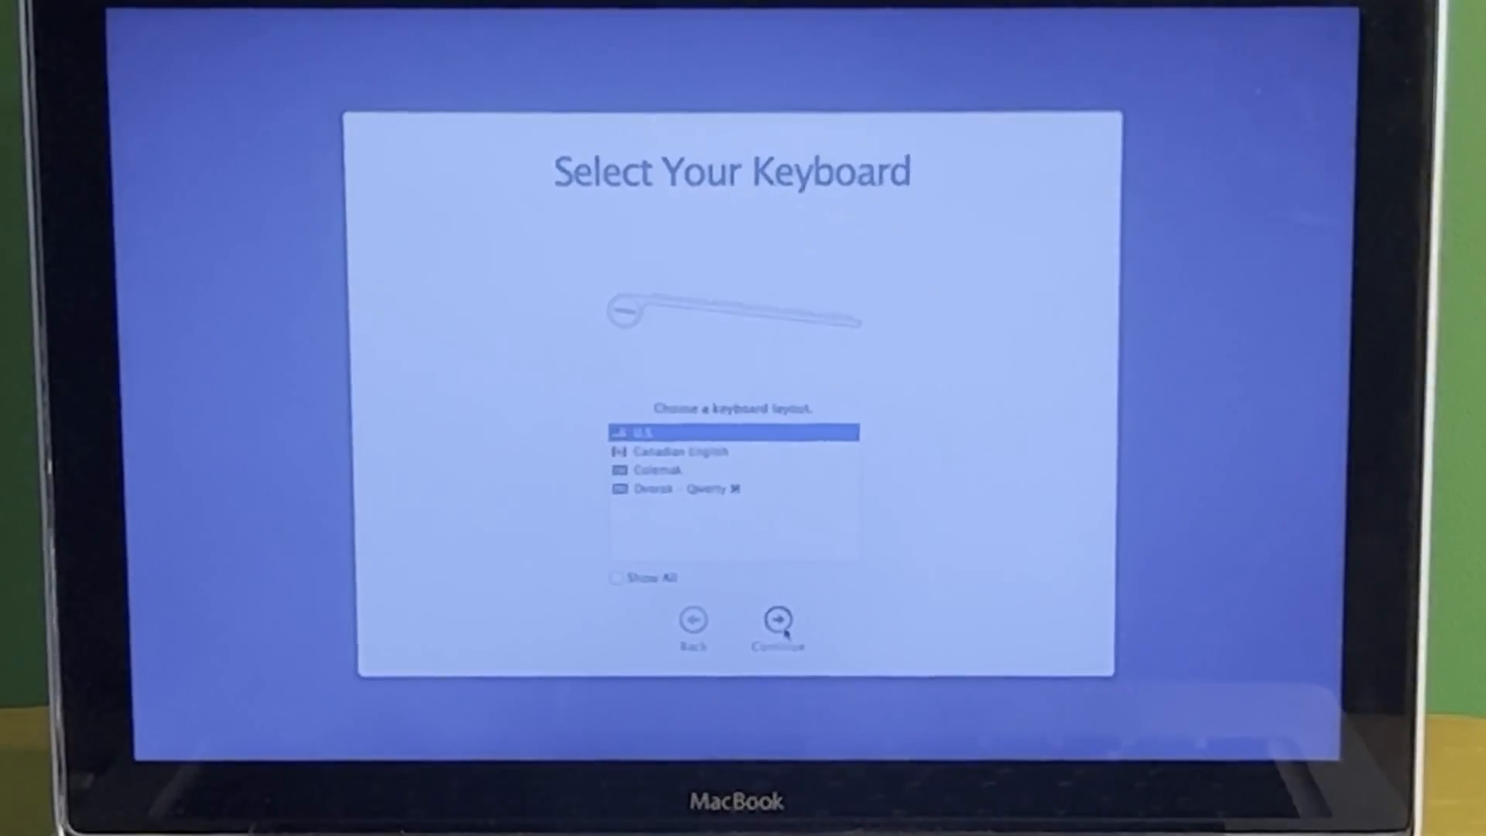
{"action": "left_click", "coordinate": [775, 619]}
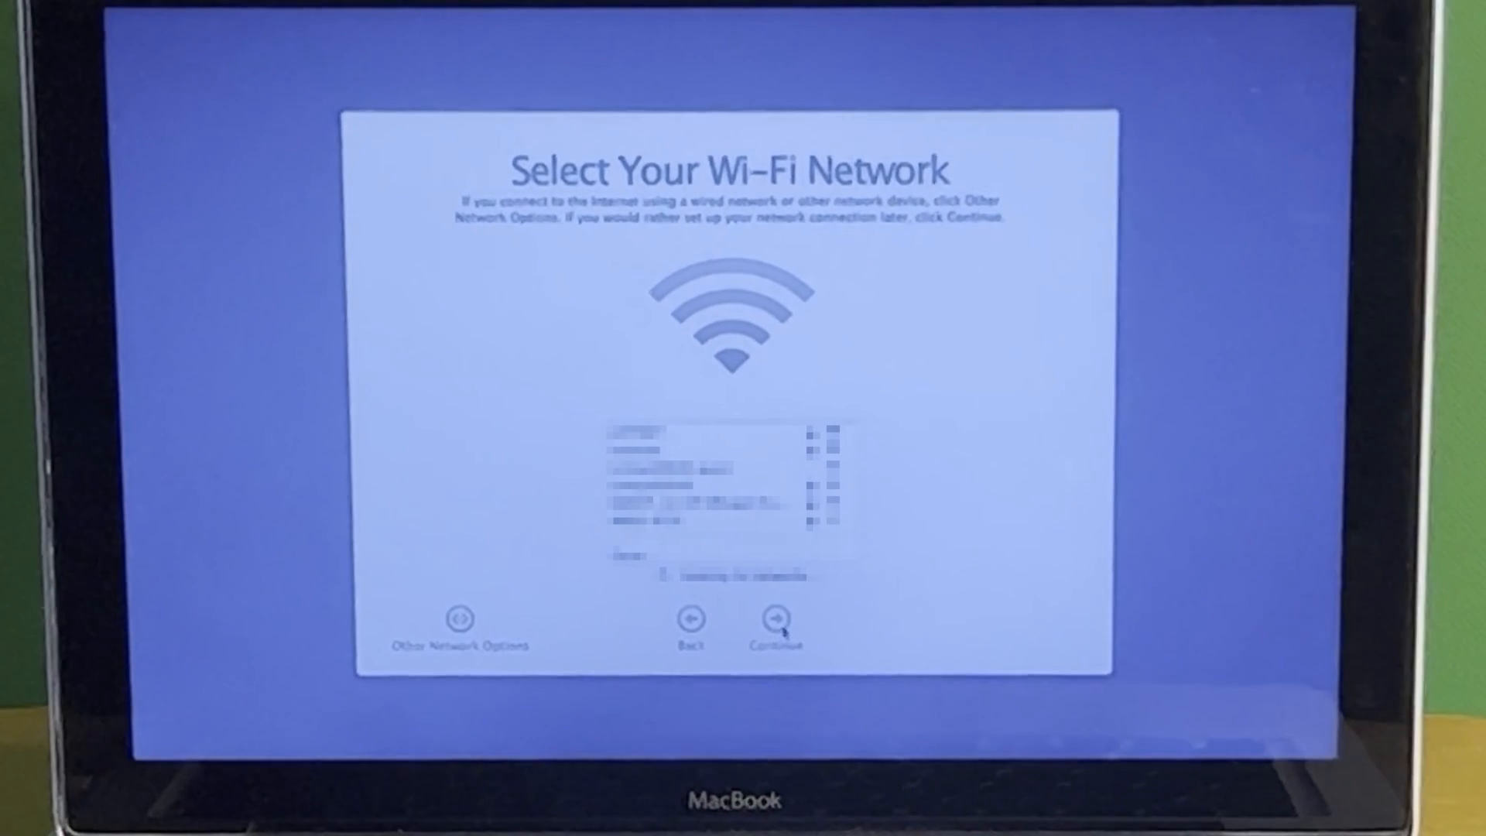
{"action": "left_click", "coordinate": [777, 621]}
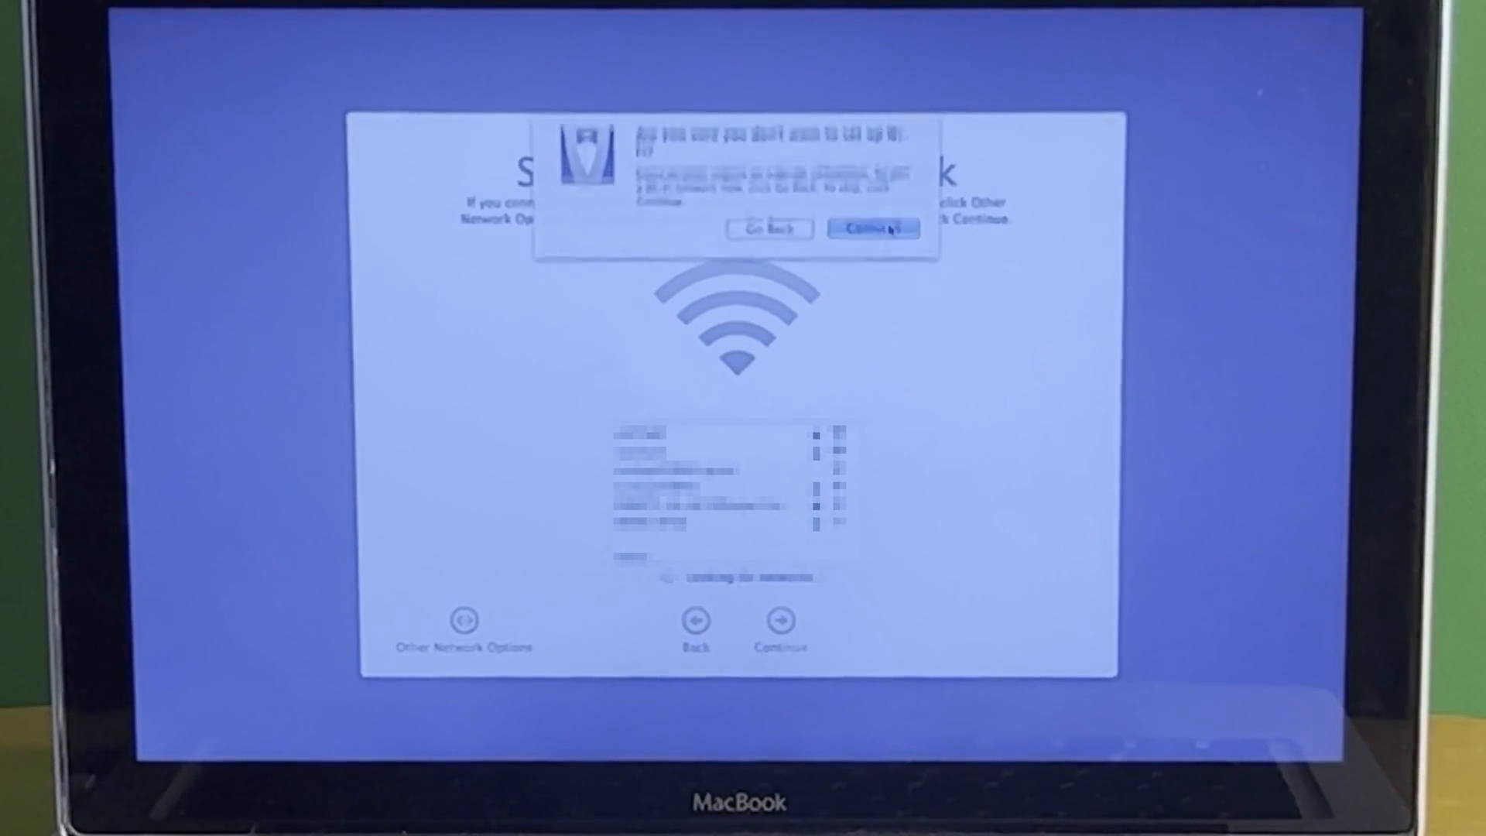
{"action": "left_click", "coordinate": [871, 229]}
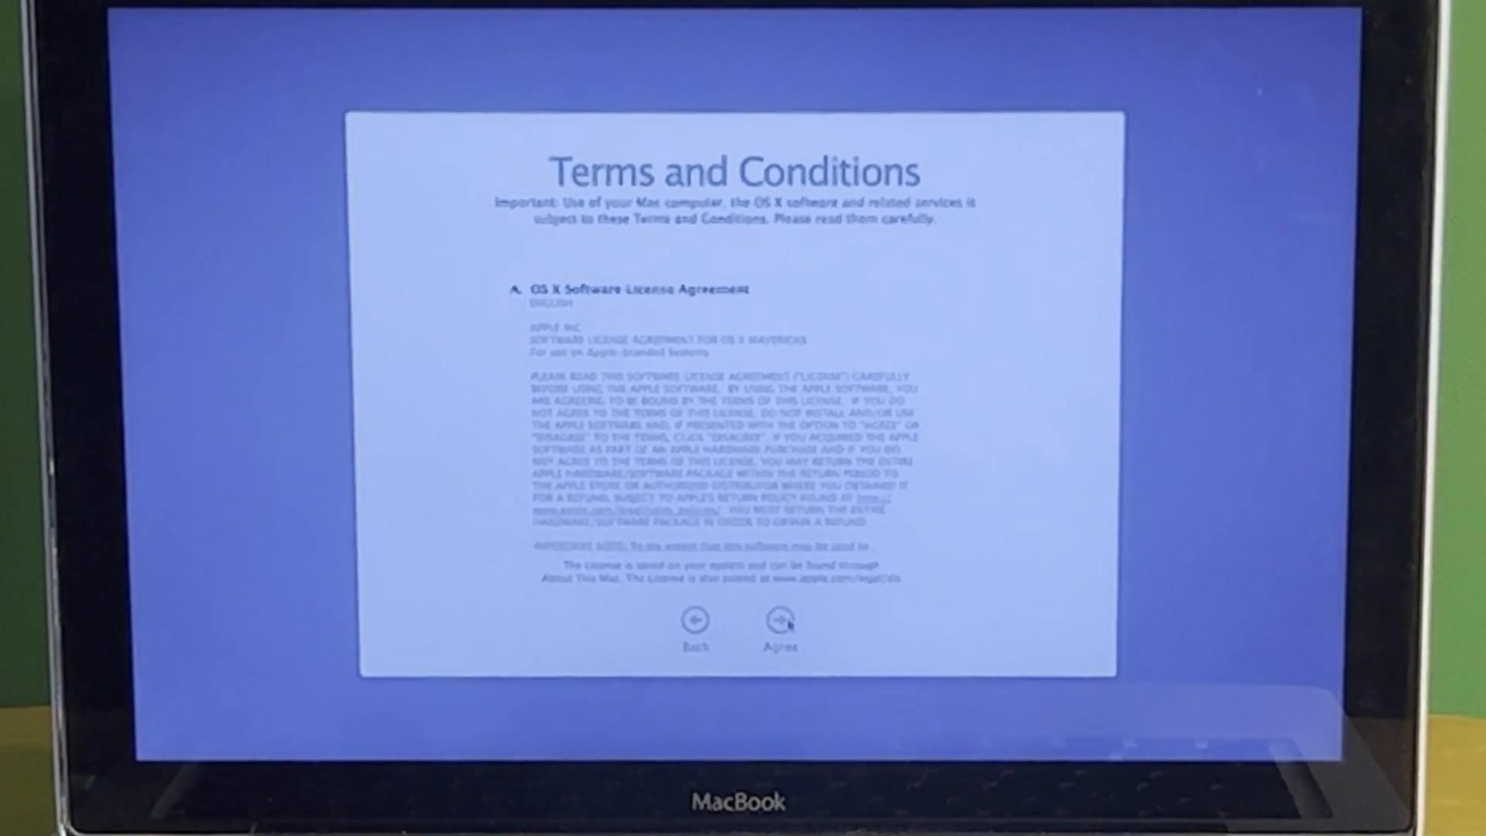
- Agree to the license and submit the new computer account details
{"action": "left_click", "coordinate": [780, 625]}
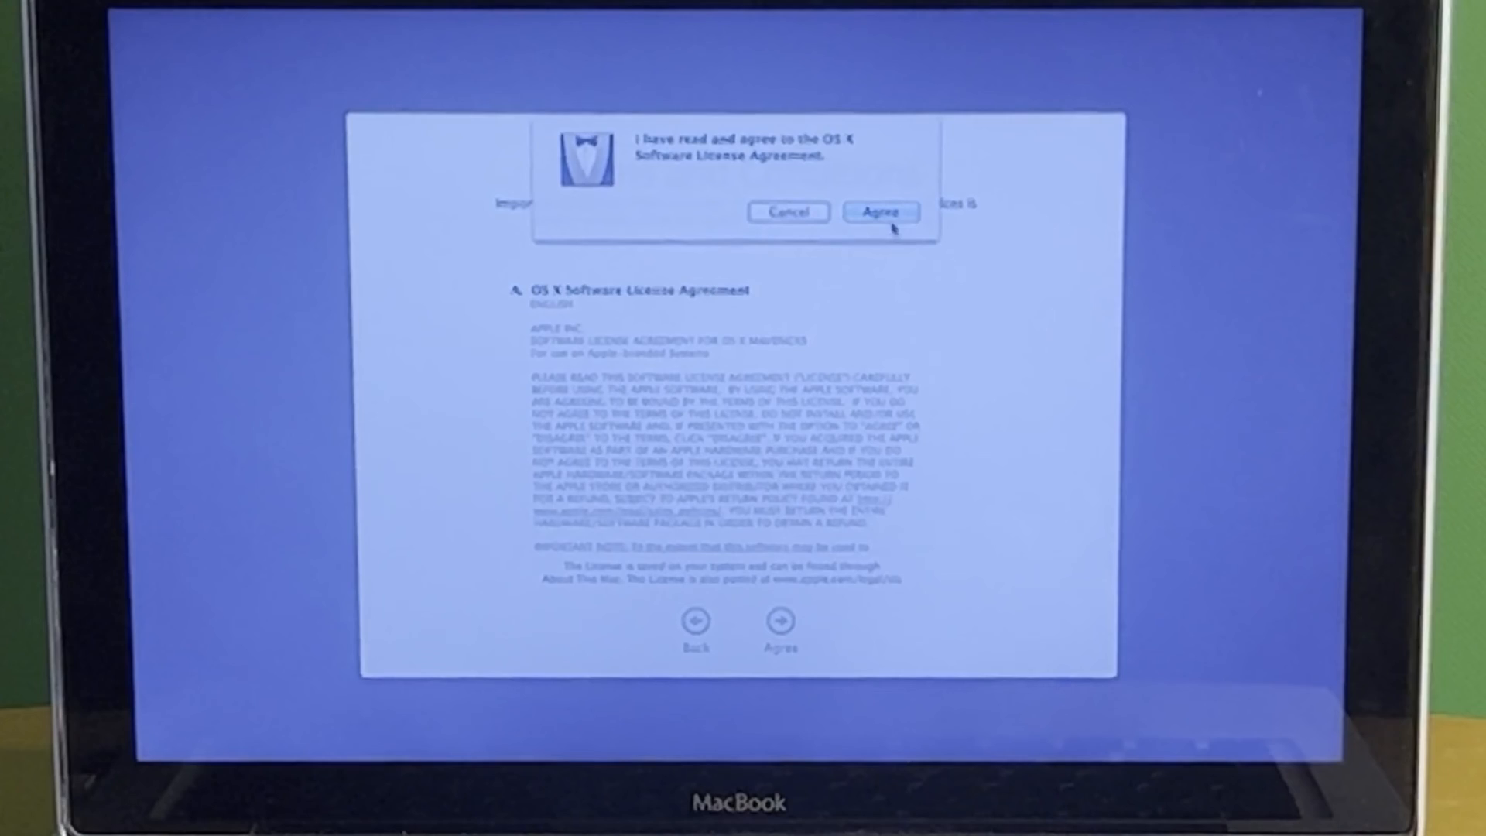
{"action": "left_click", "coordinate": [880, 212]}
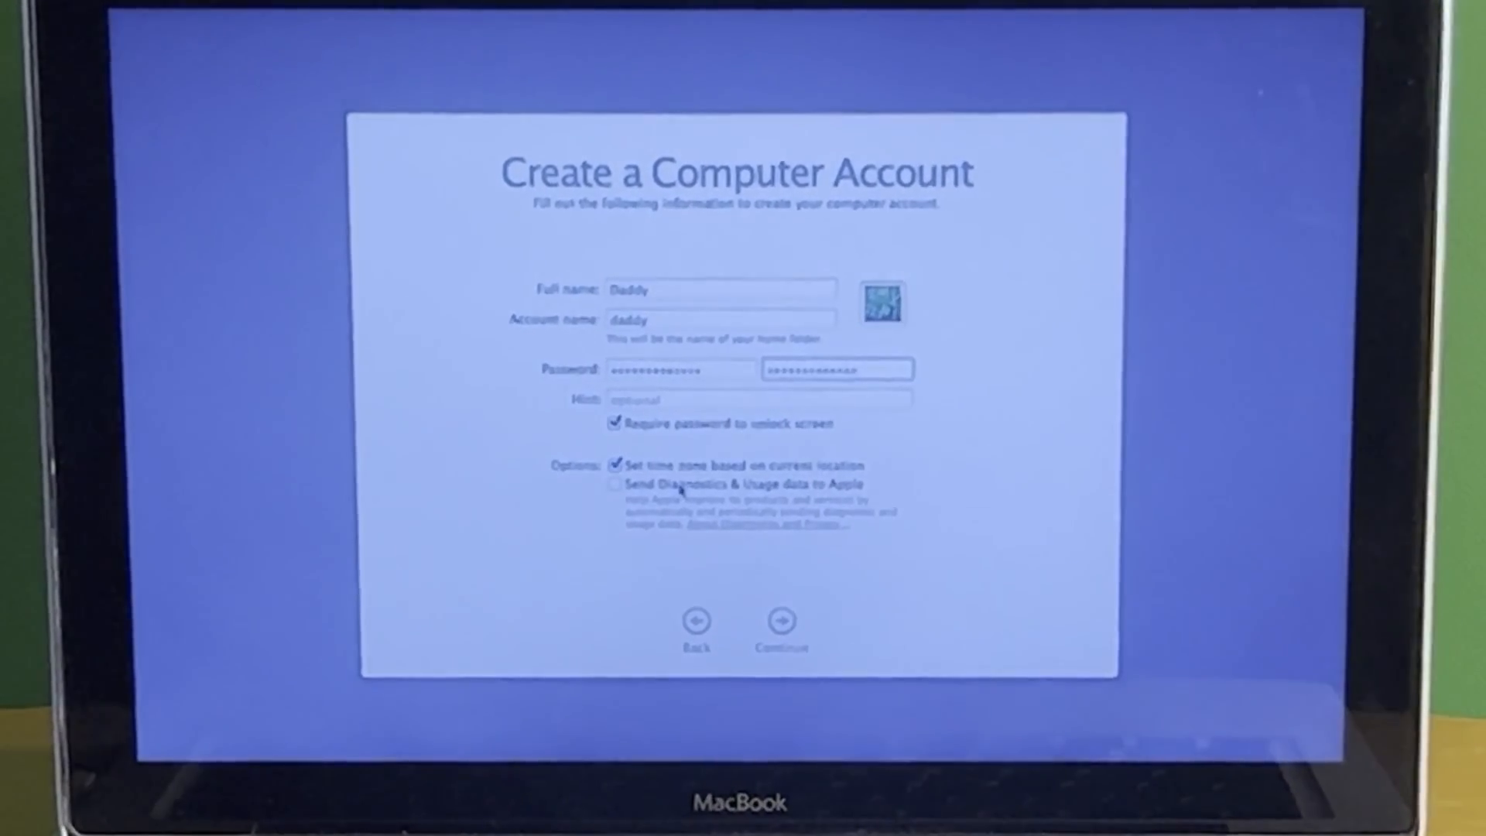
{"action": "left_click", "coordinate": [780, 621]}
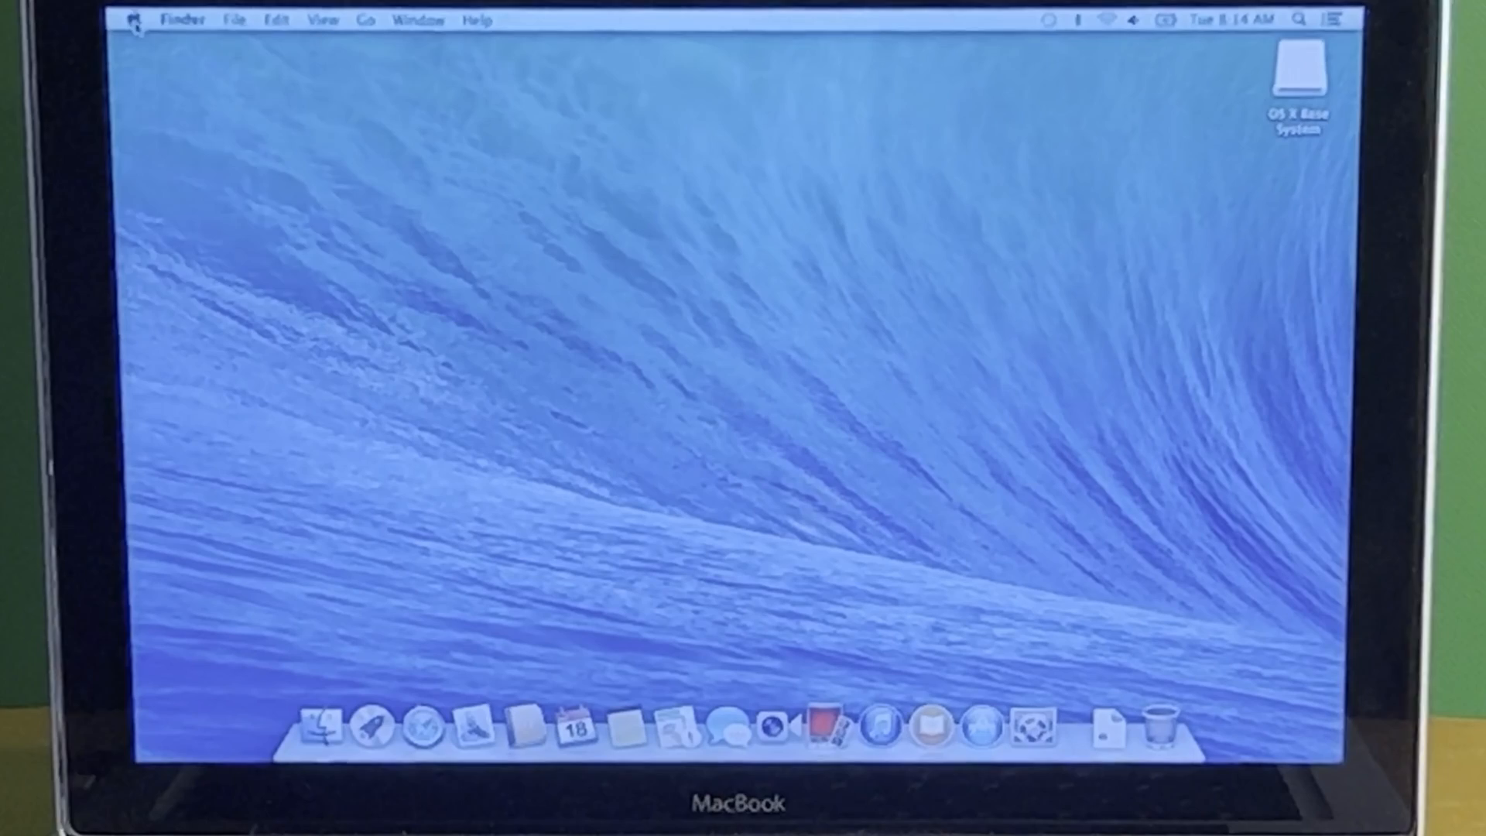
- Shut down the Mac from the Apple menu and confirm
{"action": "left_click", "coordinate": [138, 18]}
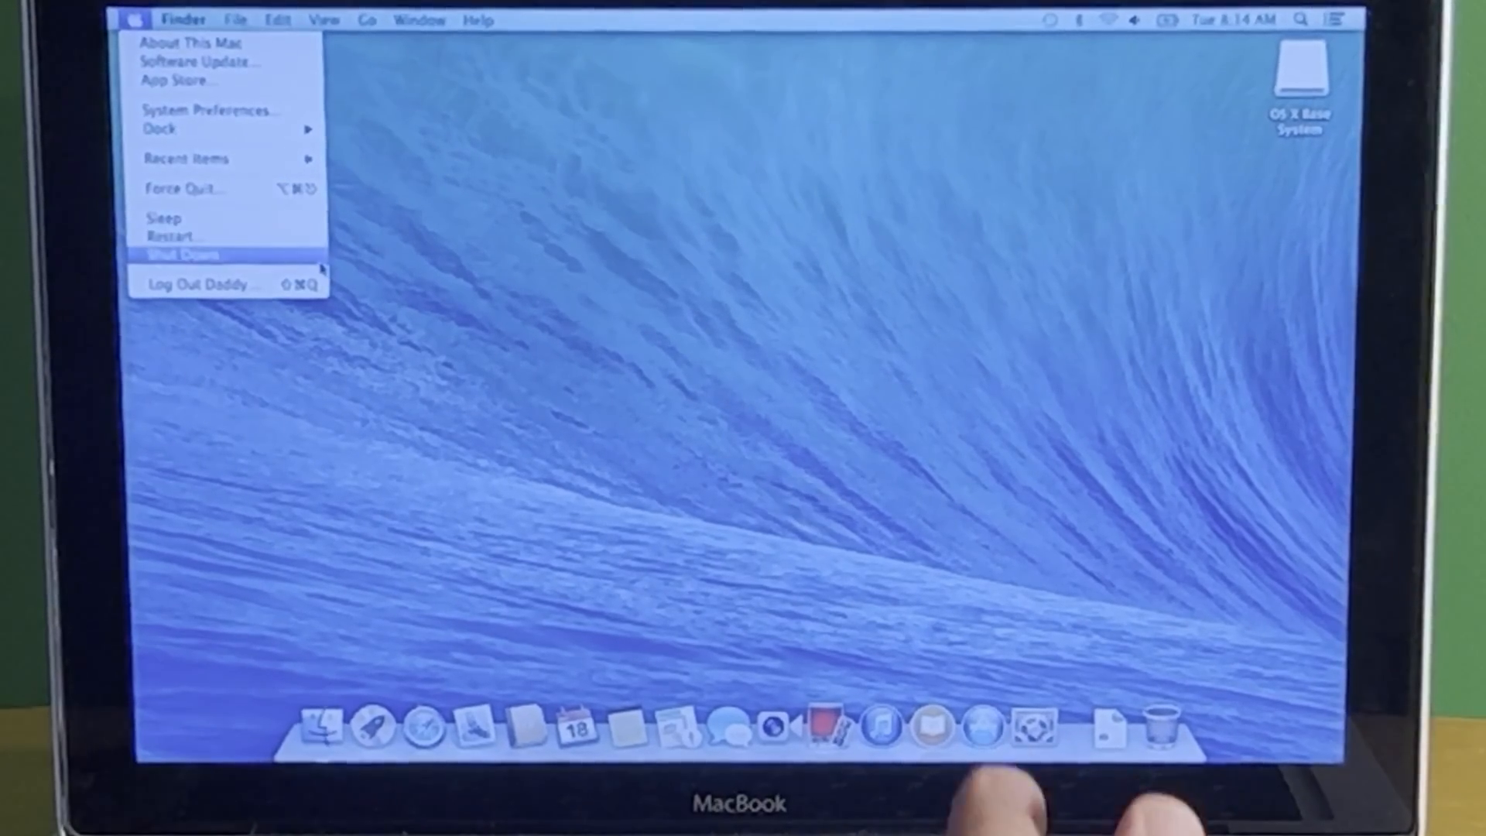
{"action": "left_click", "coordinate": [180, 254]}
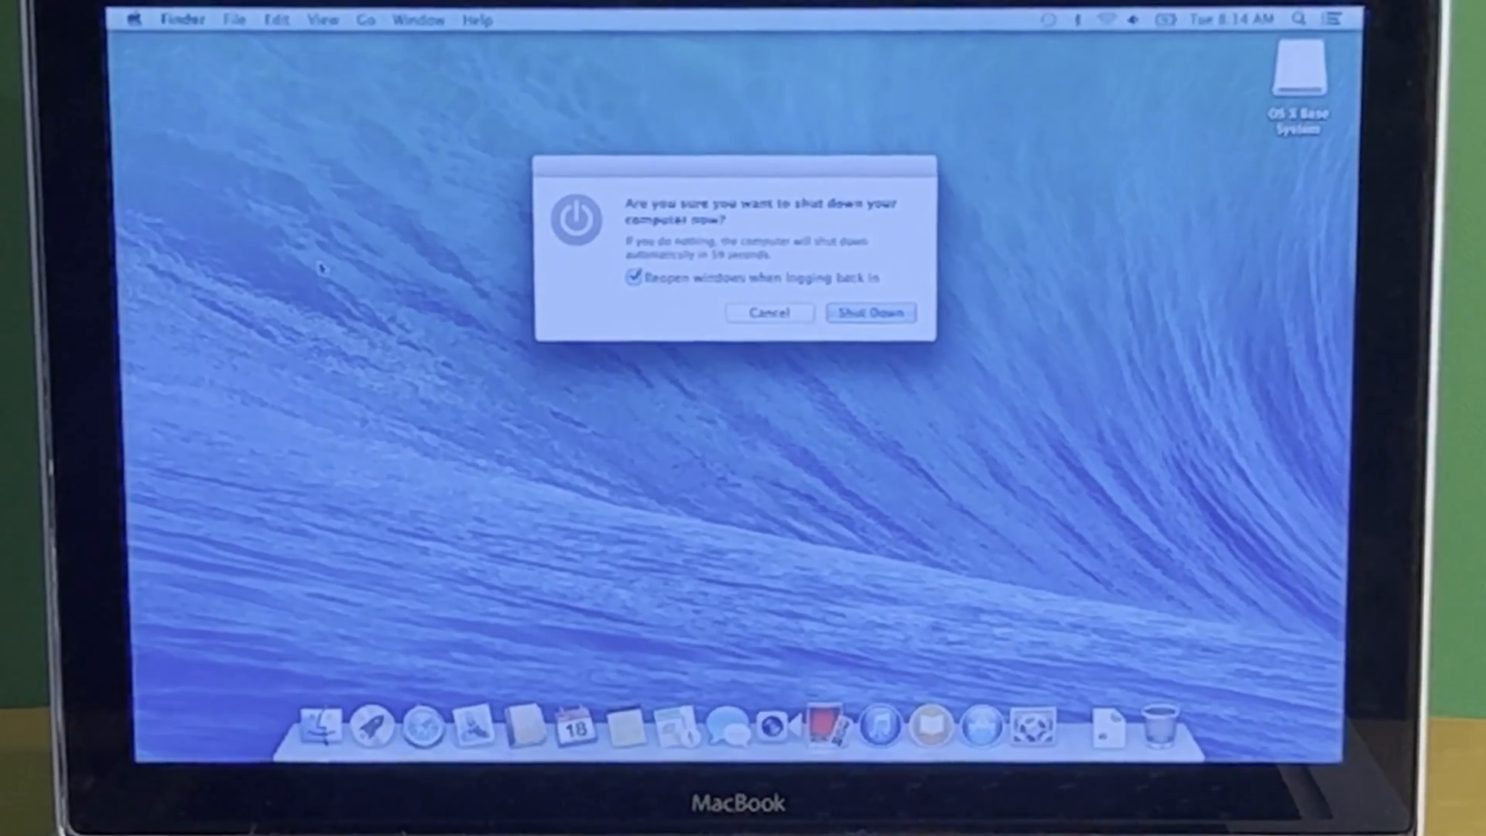
{"action": "left_click", "coordinate": [768, 313]}
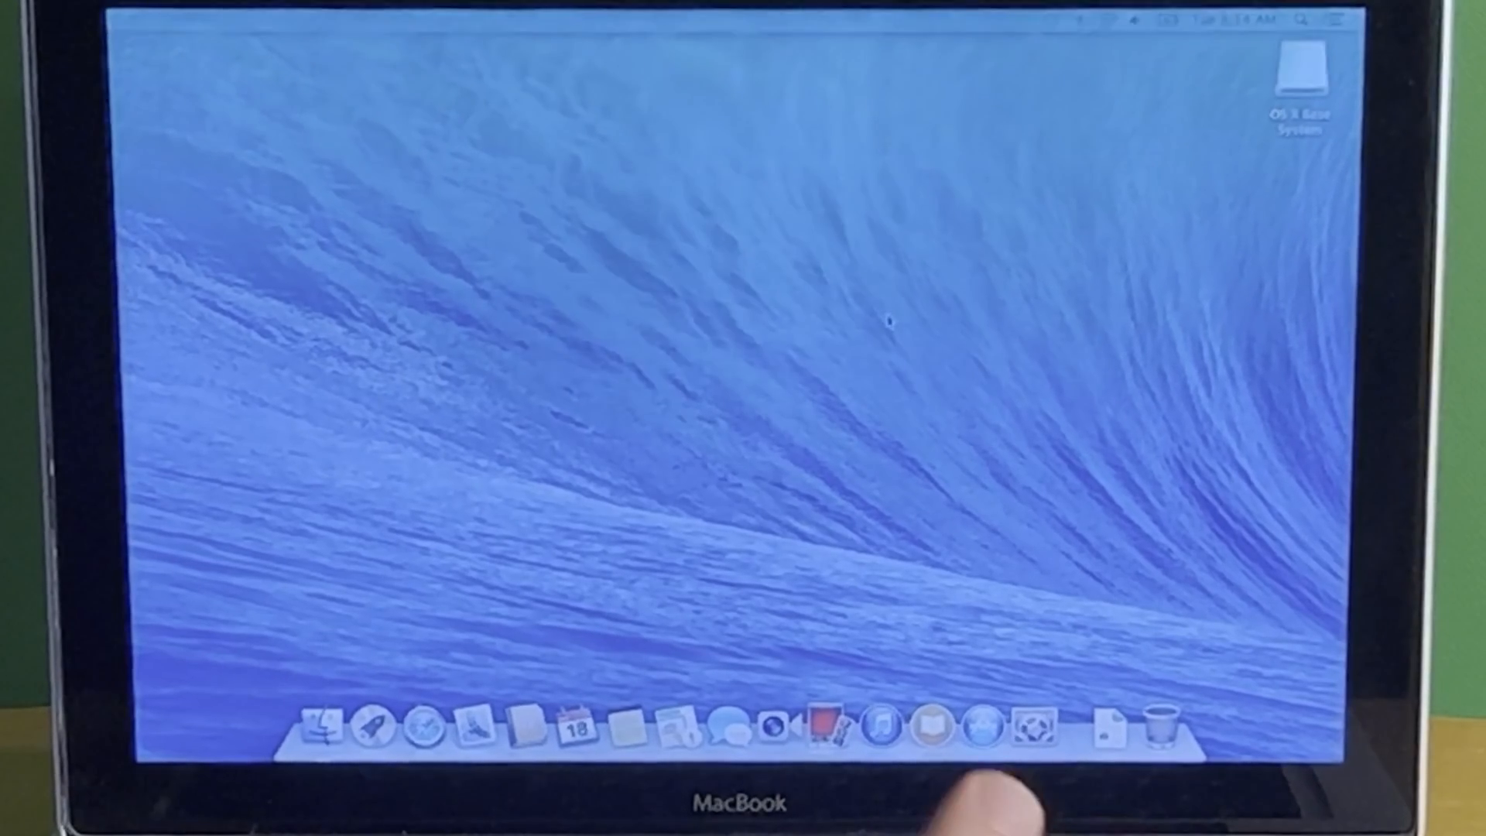